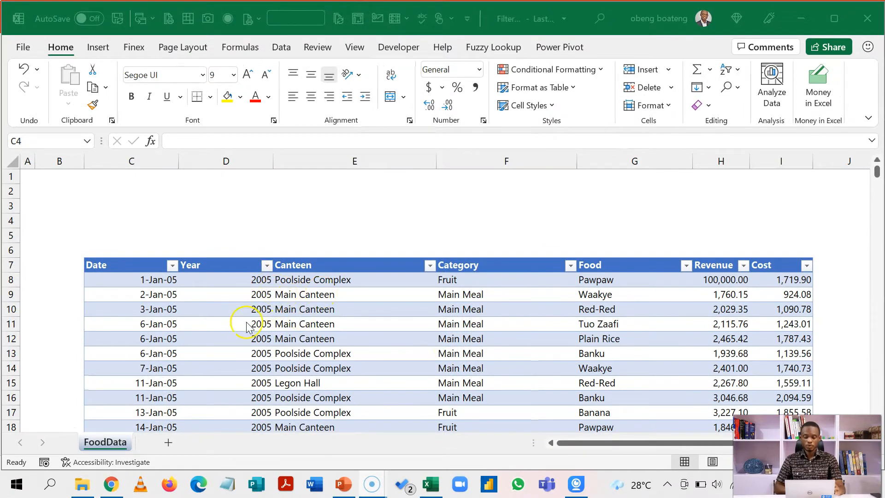
pyautogui.moveTo(324, 346)
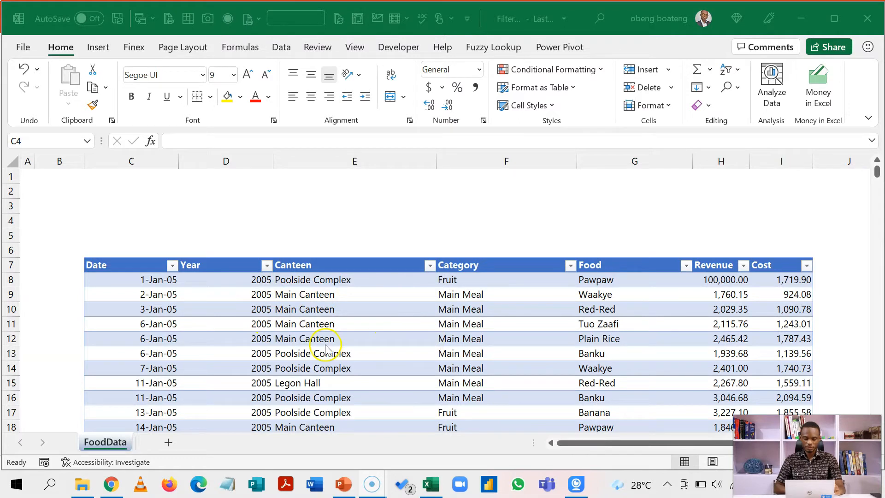
pyautogui.moveTo(227, 96)
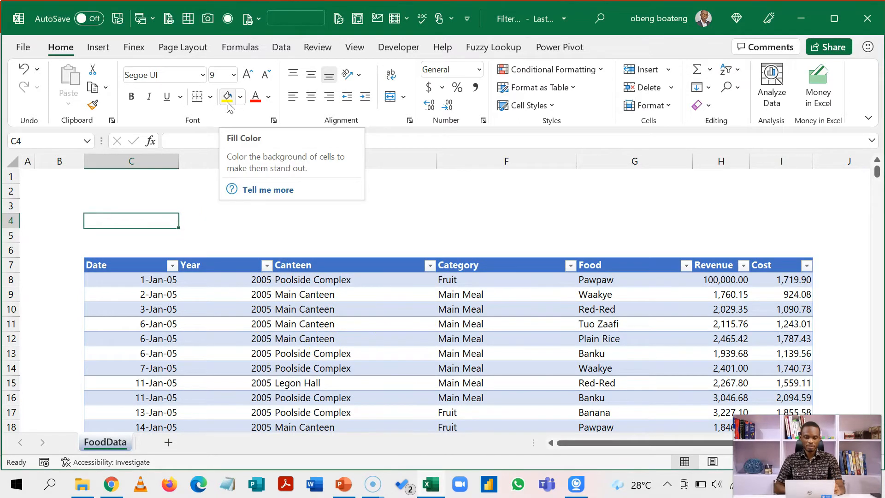
# Give criteria cell C4 a yellow fill
pyautogui.click(225, 96)
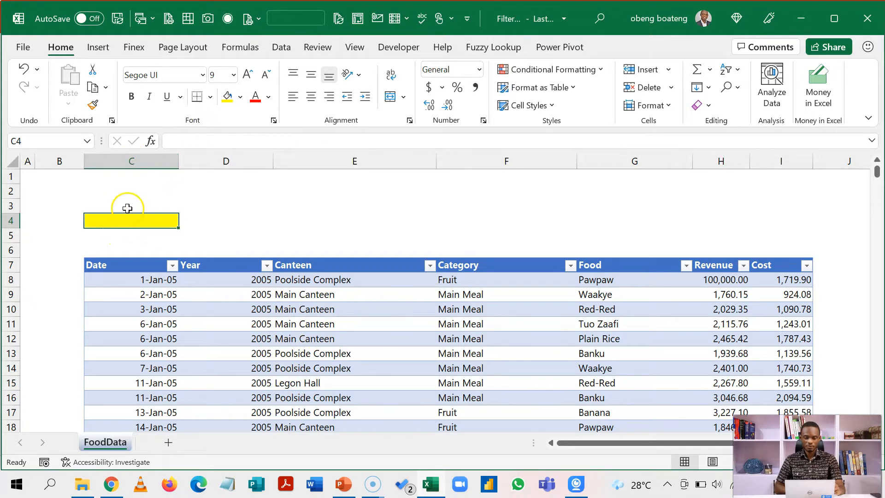
pyautogui.moveTo(141, 235)
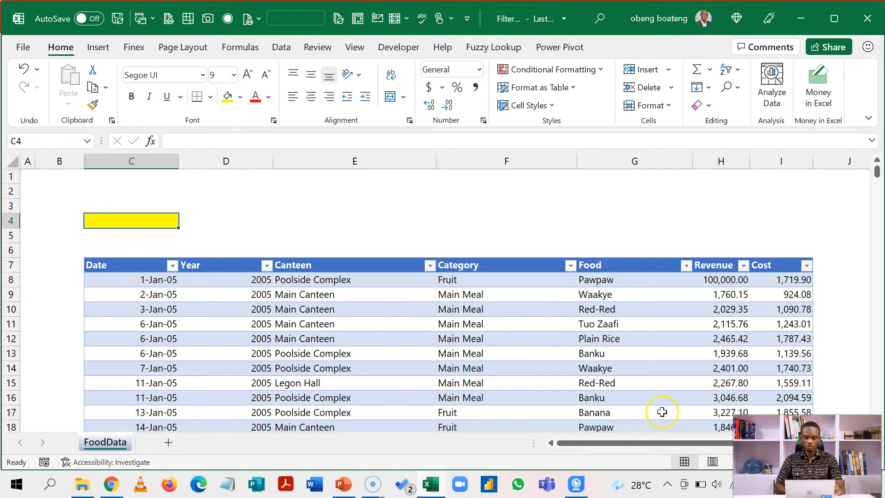
pyautogui.moveTo(554, 327)
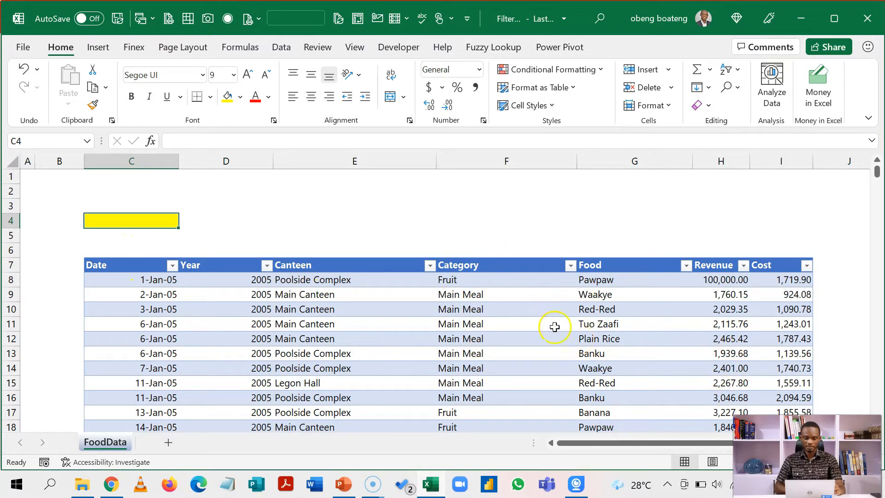
pyautogui.moveTo(144, 234)
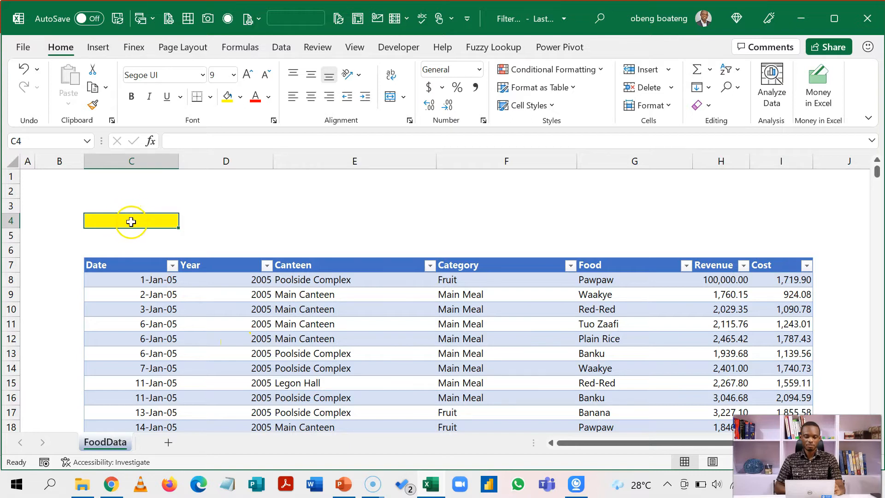
pyautogui.moveTo(139, 233)
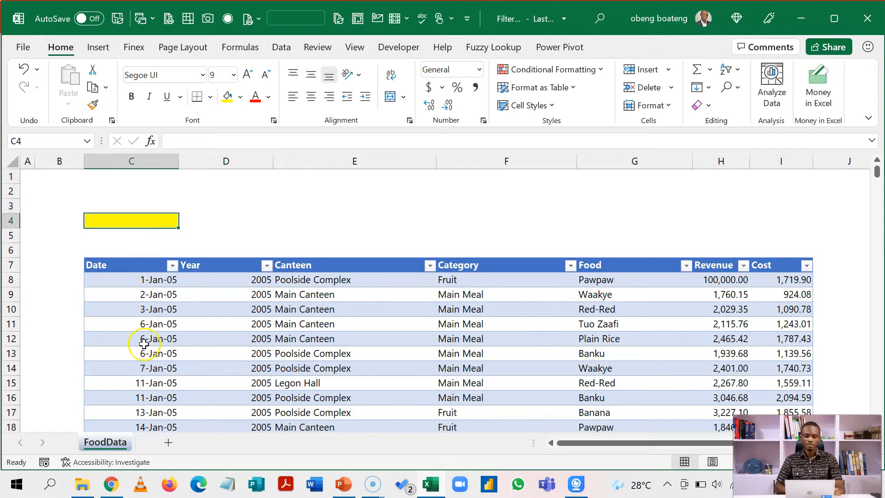
# Enter =F8="Fruit" in C4 so it evaluates to TRUE
pyautogui.write('=')
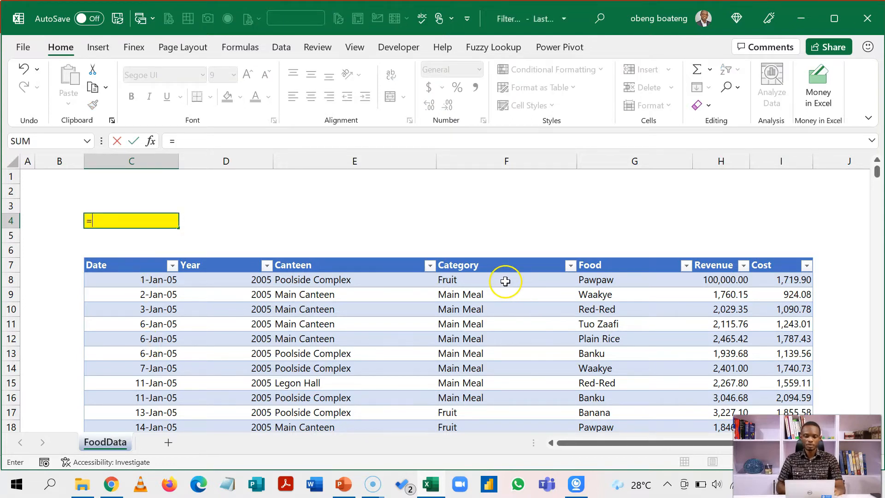
pyautogui.click(506, 279)
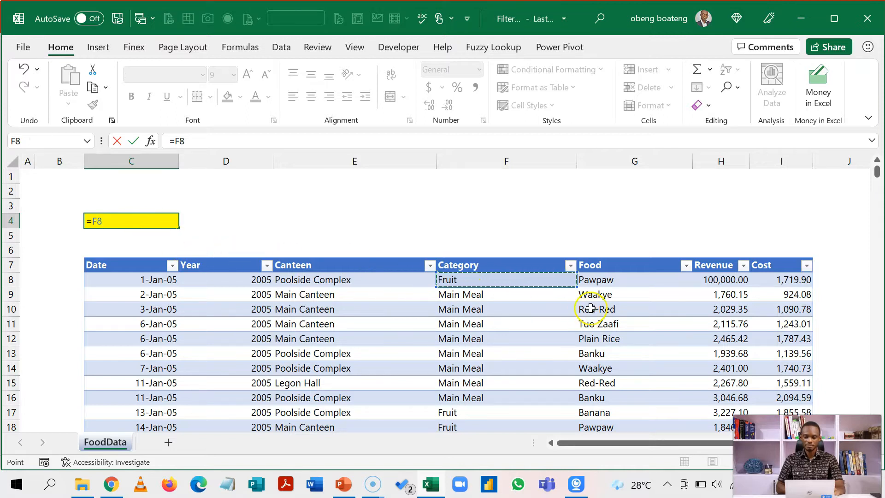
pyautogui.moveTo(343, 288)
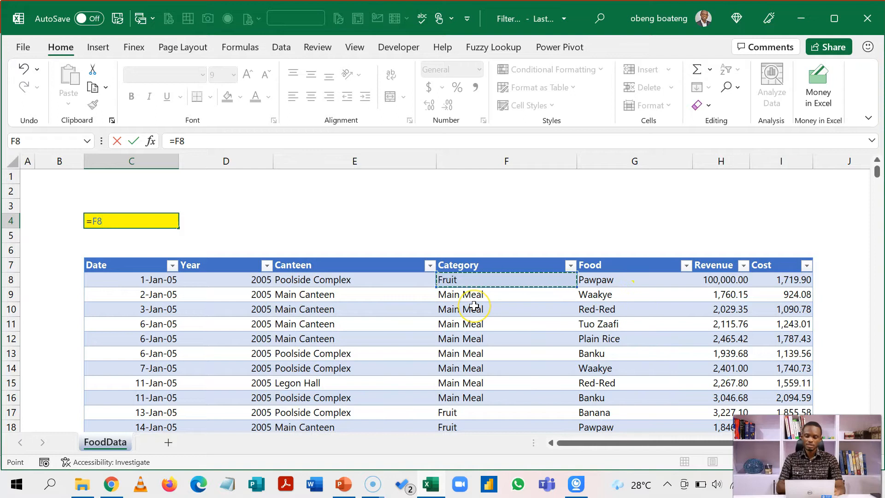
pyautogui.write('=')
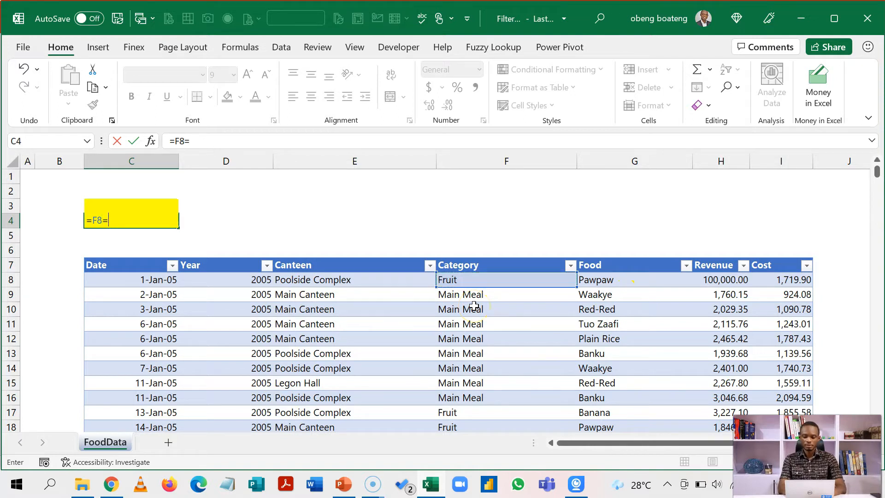
pyautogui.write('"Fruit')
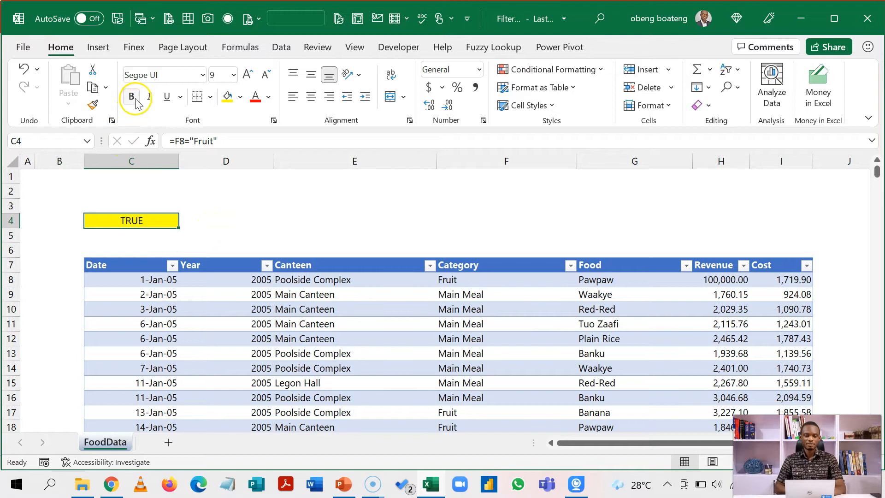
# Apply an in-place Advanced Filter on FoodData with criteria range C3:C4, leaving 174 Fruit records
pyautogui.click(227, 309)
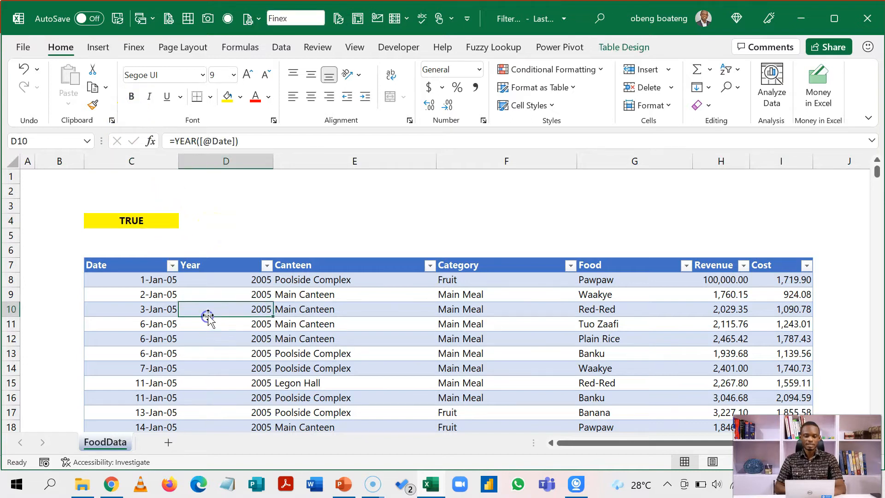
pyautogui.moveTo(562, 339)
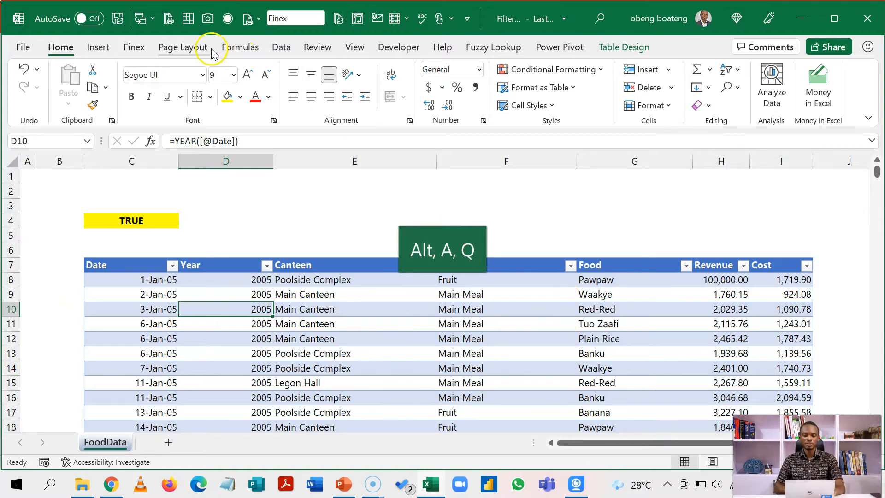
pyautogui.click(281, 47)
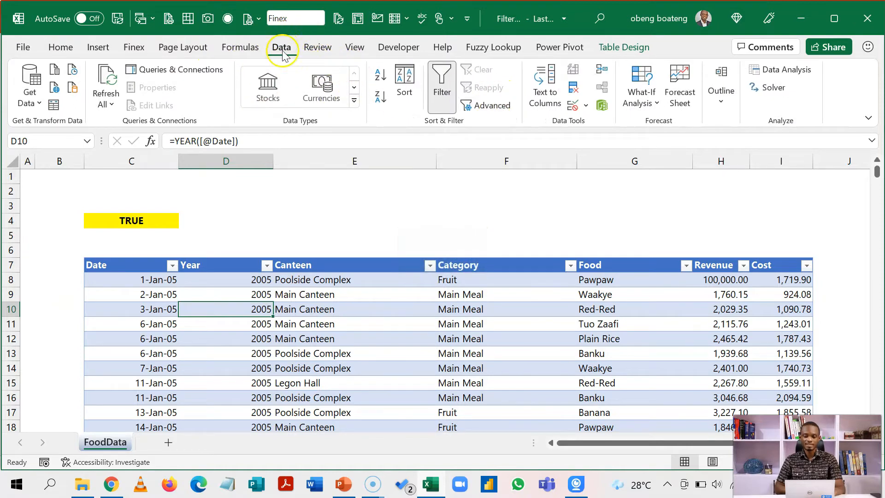
pyautogui.moveTo(492, 105)
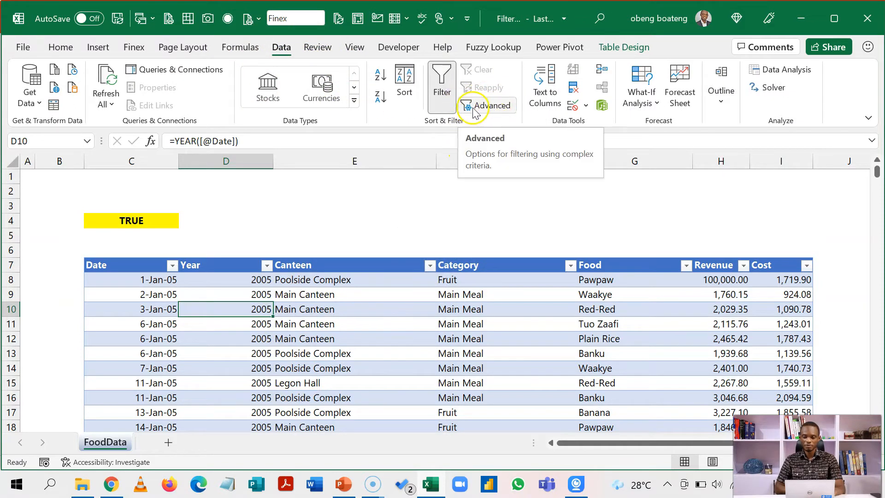
pyautogui.moveTo(450, 210)
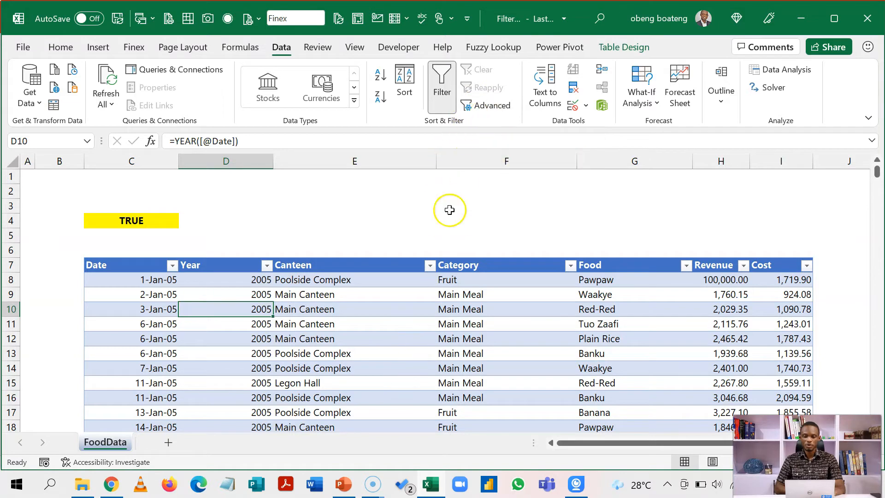
pyautogui.click(492, 105)
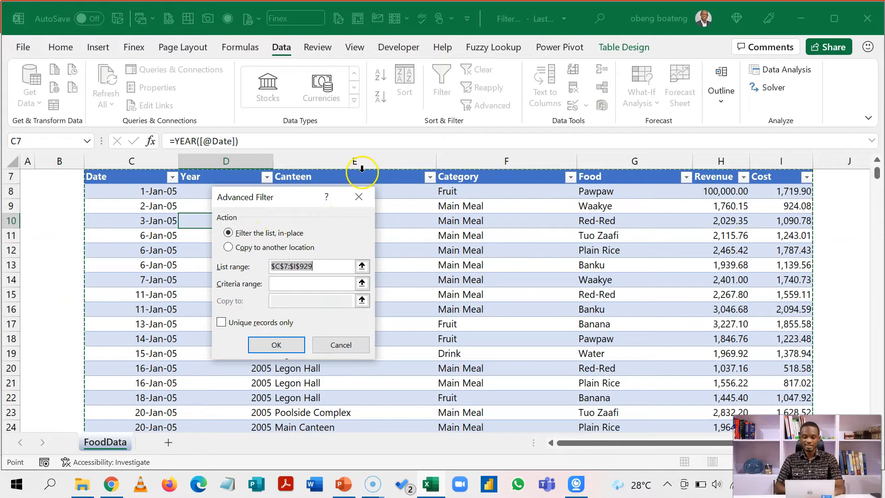
pyautogui.moveTo(876, 163)
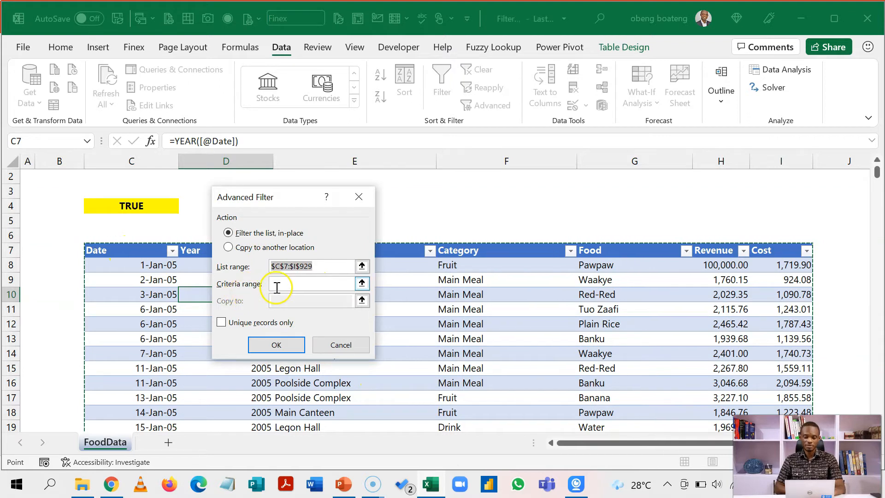
pyautogui.click(361, 283)
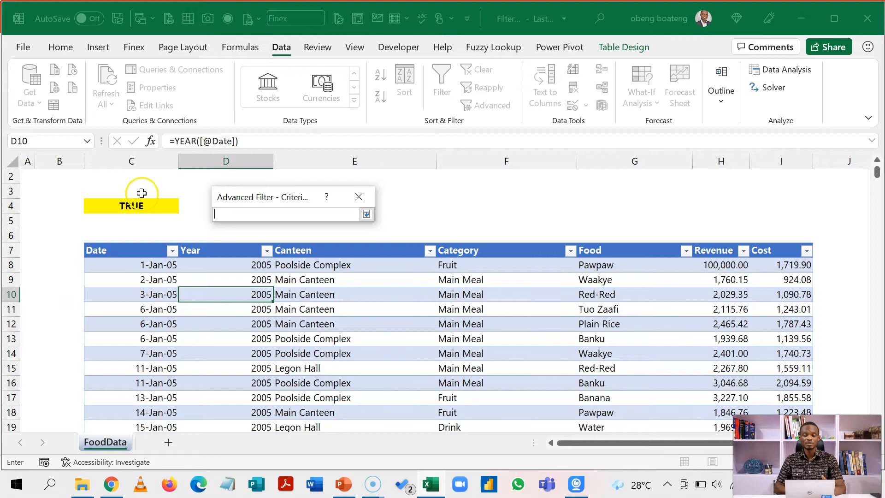
pyautogui.click(131, 192)
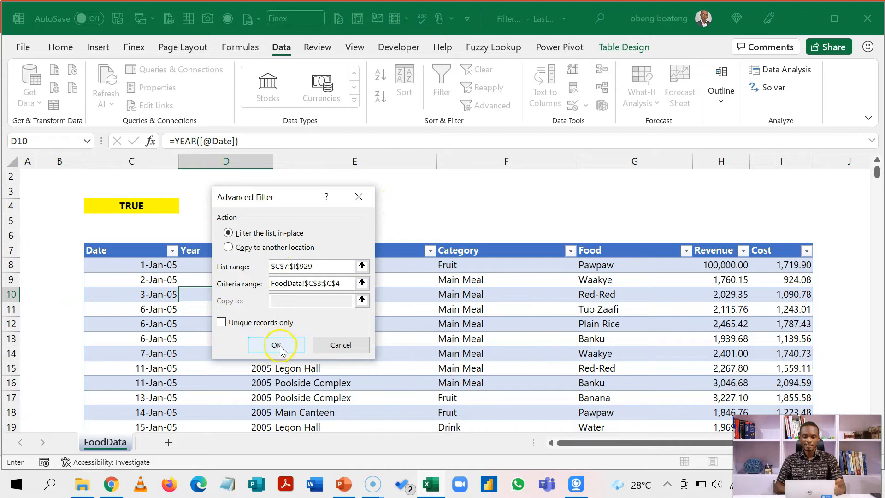
pyautogui.click(276, 345)
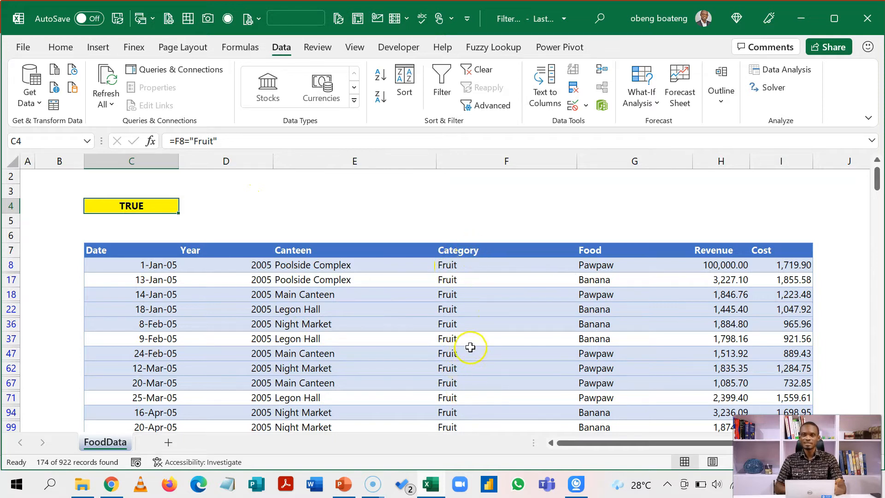
pyautogui.moveTo(468, 276)
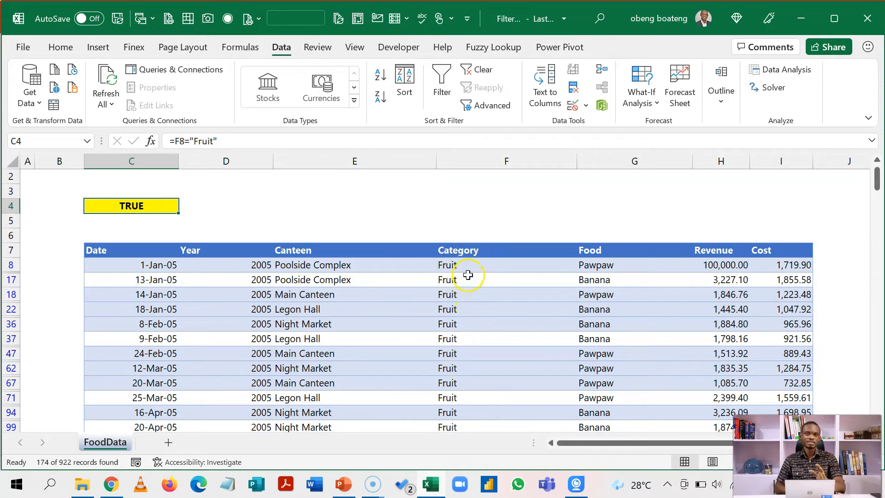
pyautogui.moveTo(468, 280)
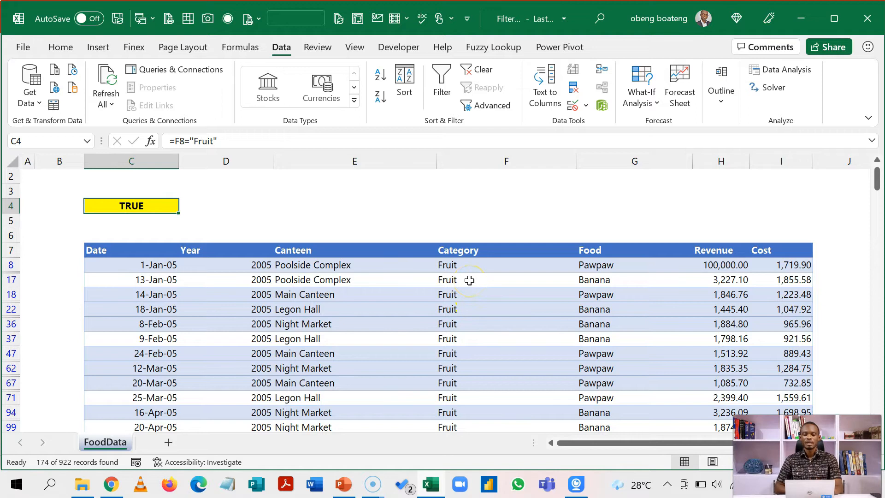
pyautogui.moveTo(427, 273)
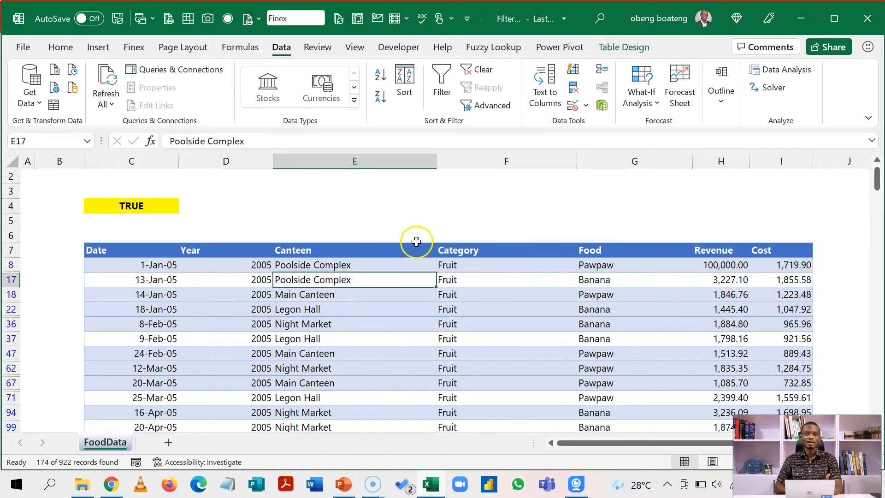
pyautogui.moveTo(365, 370)
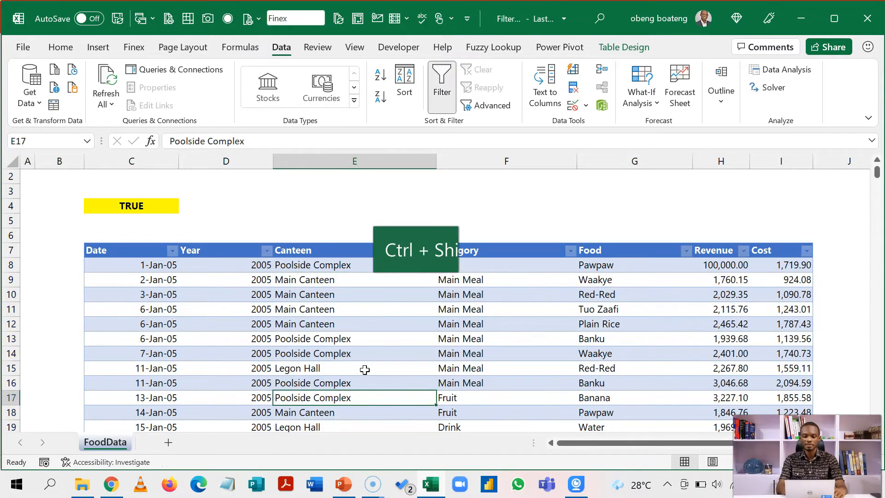
pyautogui.press('ctrl+shift+l')
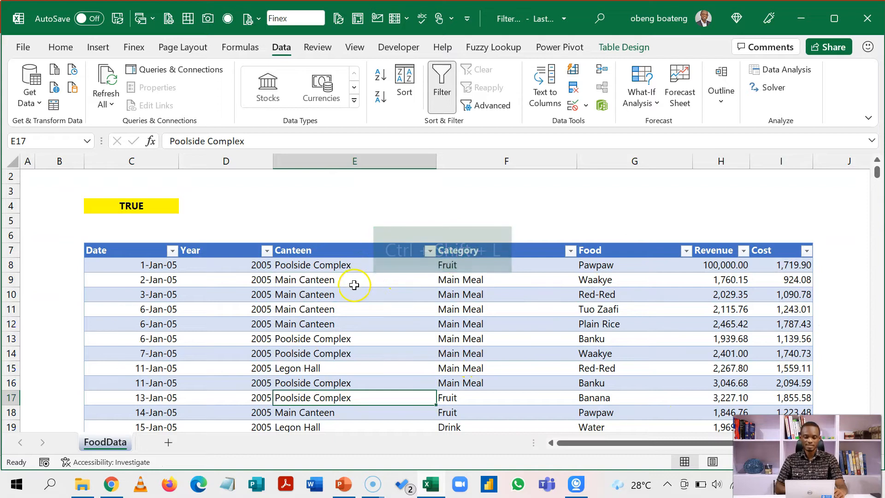
pyautogui.click(131, 206)
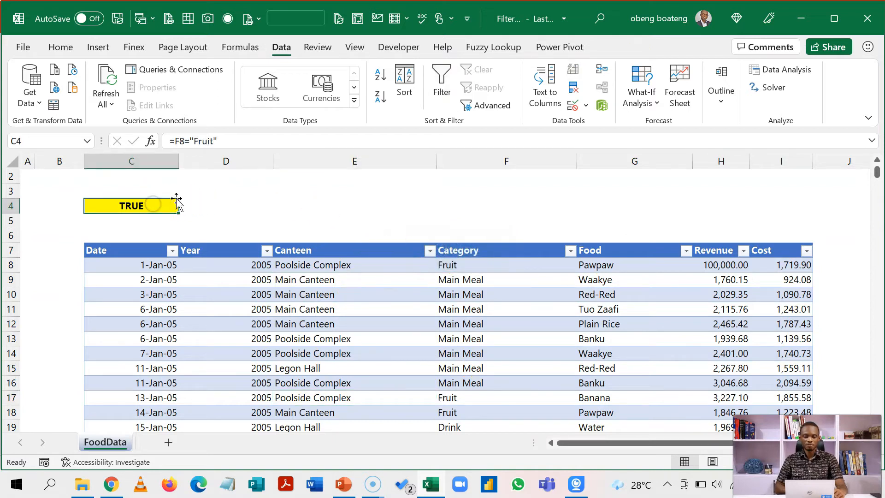
pyautogui.moveTo(221, 180)
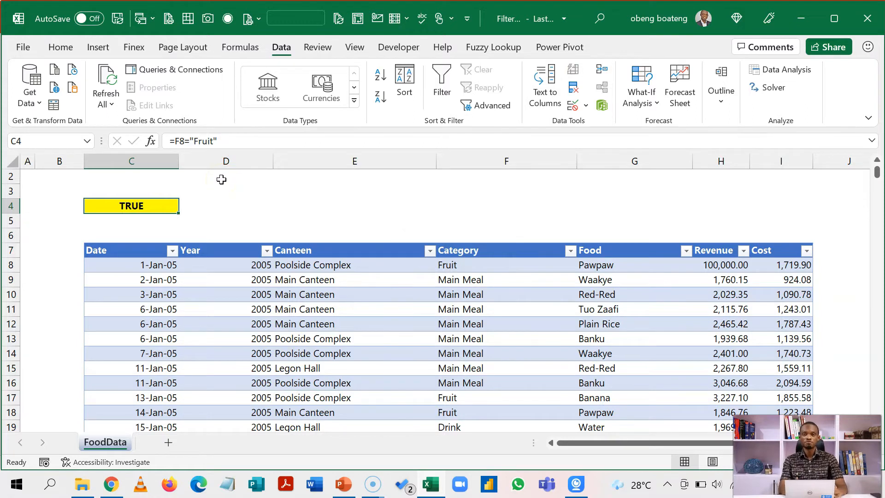
# Enter =AND(F8="FRUIT",H8>2000) in C4, which returns TRUE
pyautogui.write('=A')
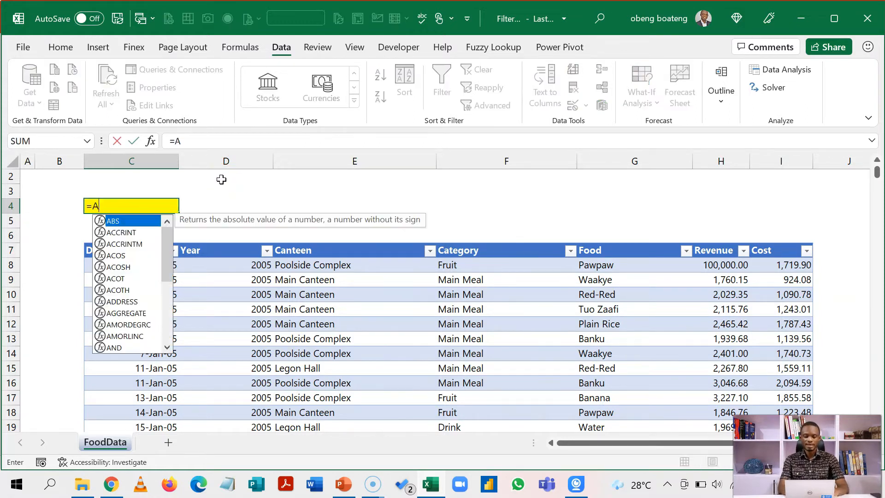
pyautogui.write('ND(')
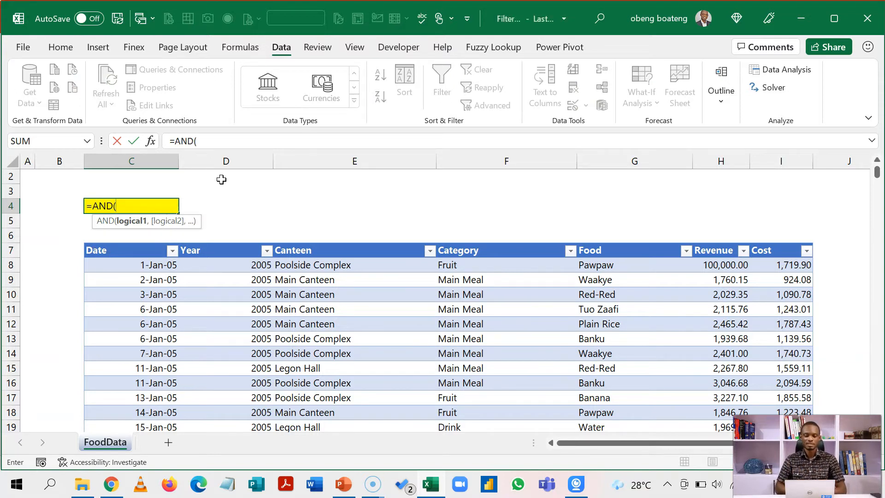
pyautogui.click(491, 266)
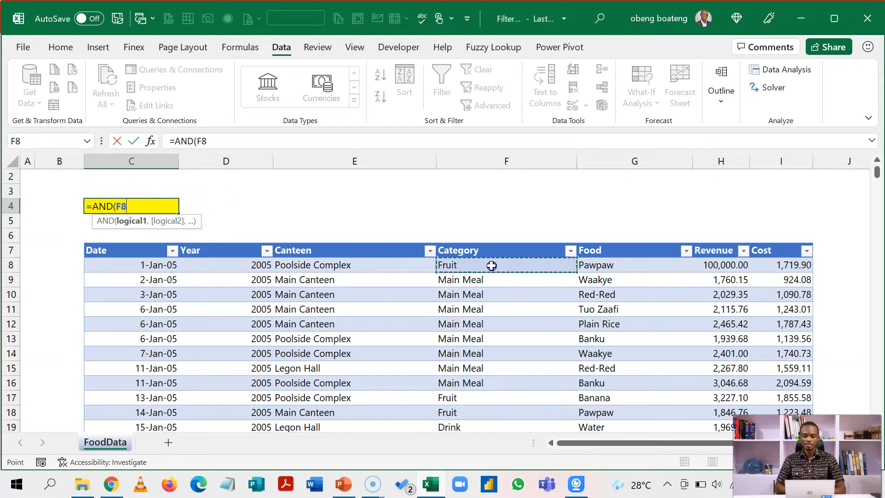
pyautogui.write('=')
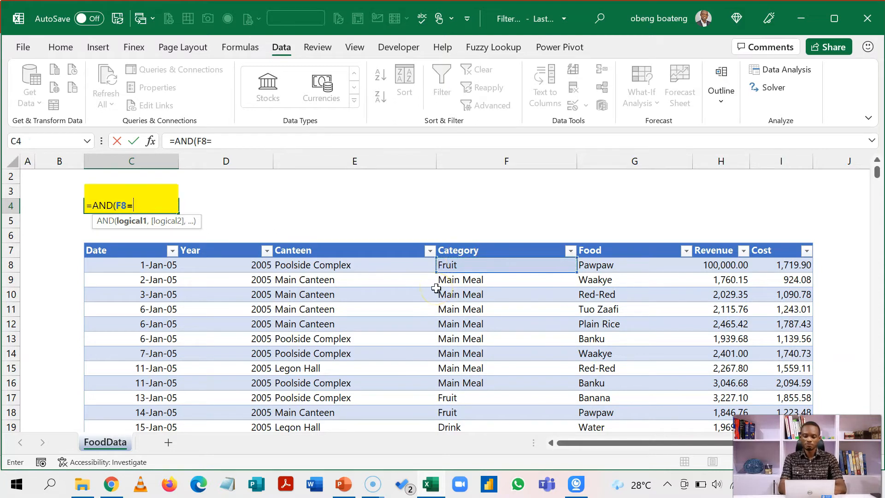
pyautogui.write('"FRUIT')
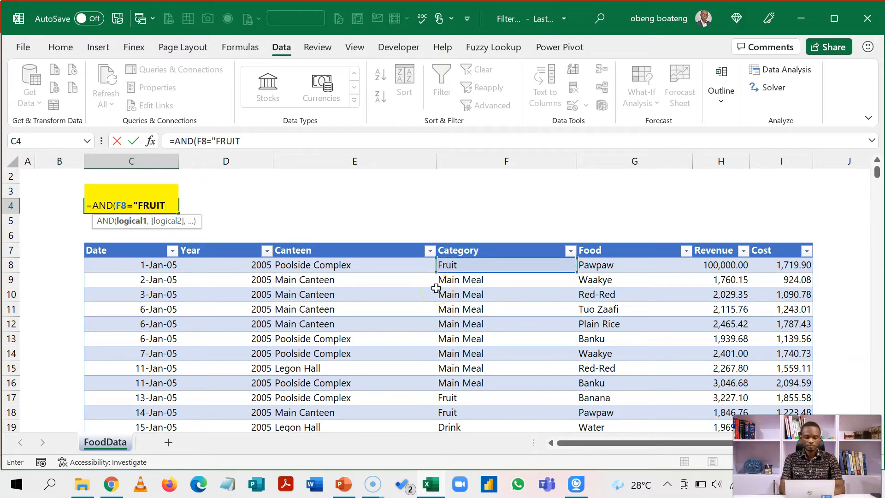
pyautogui.write('",H8>')
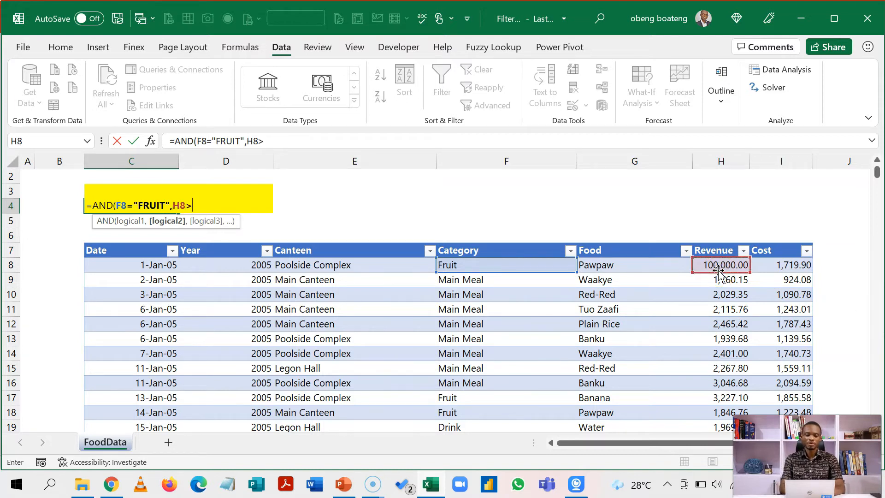
pyautogui.write('2000')
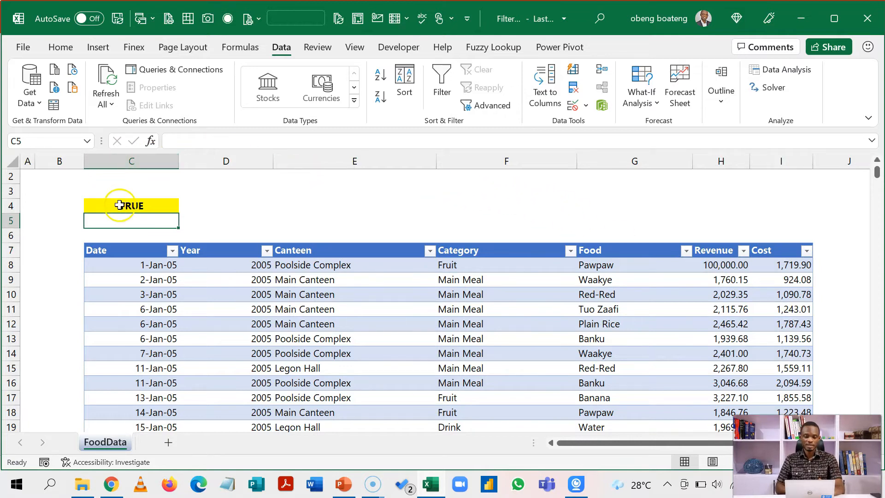
pyautogui.moveTo(620, 329)
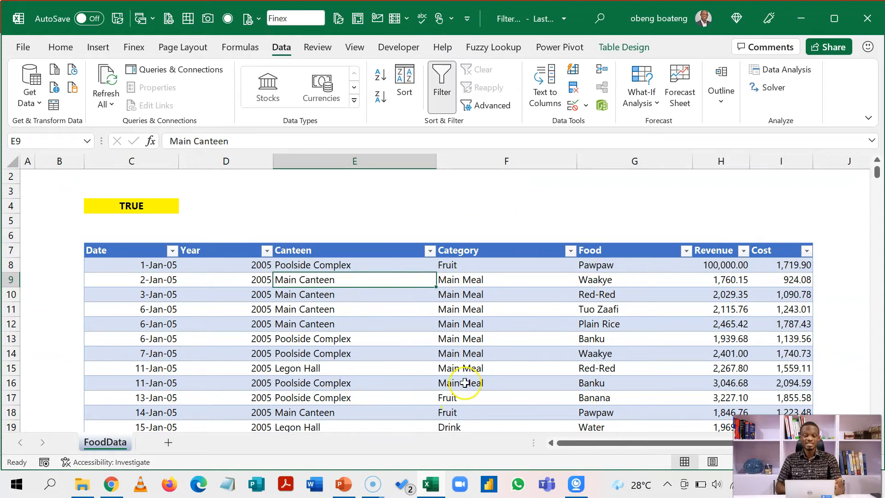
pyautogui.moveTo(405, 358)
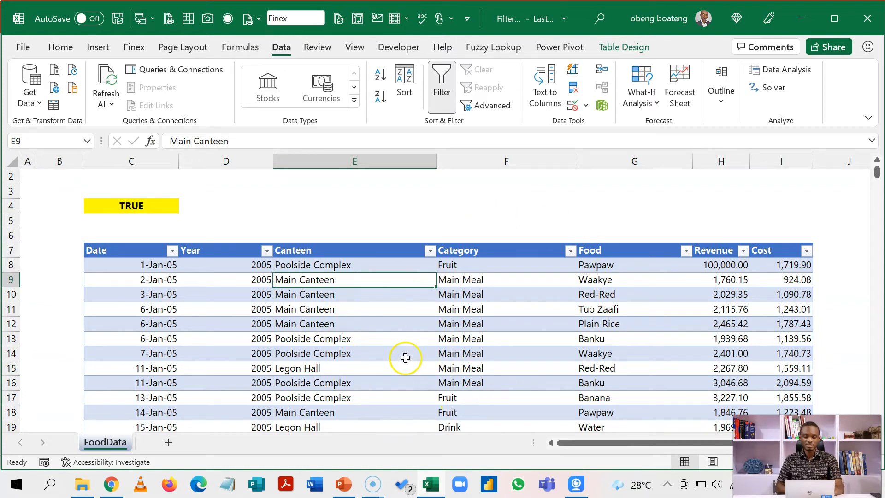
# Reapply the in-place Advanced Filter with $C$3:$C$4 for 104 records, then clear it
pyautogui.press('alt')
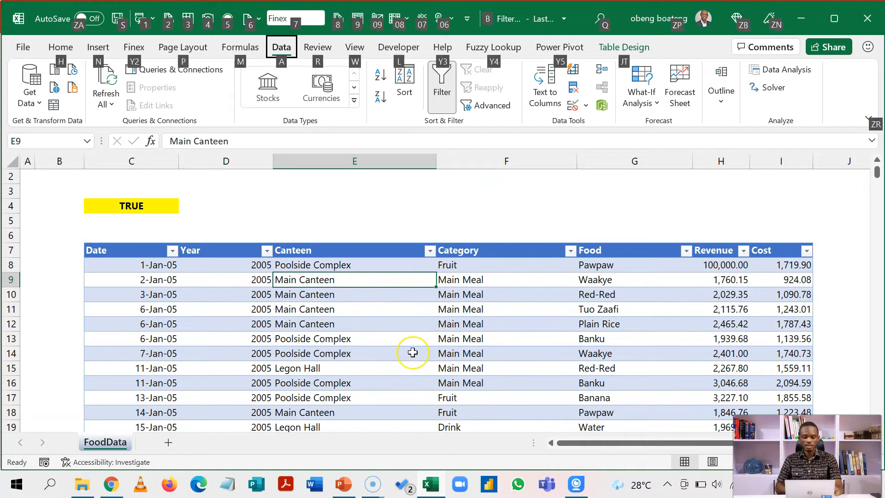
pyautogui.click(486, 105)
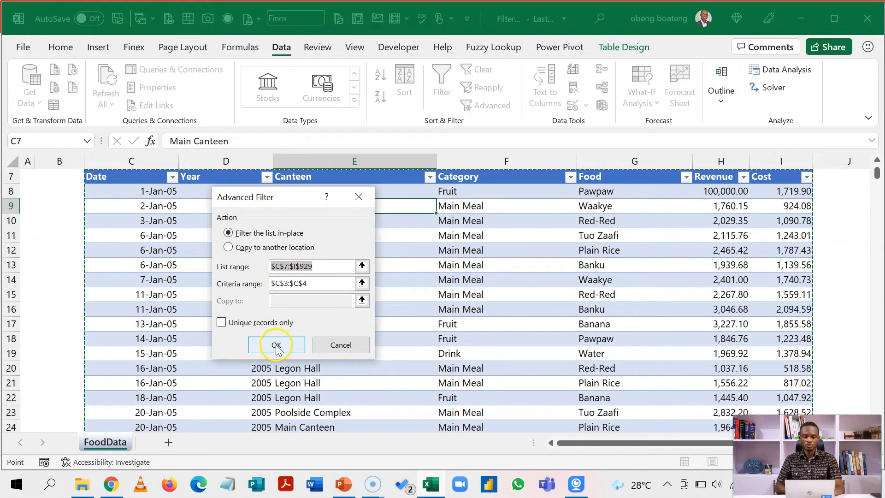
pyautogui.click(276, 345)
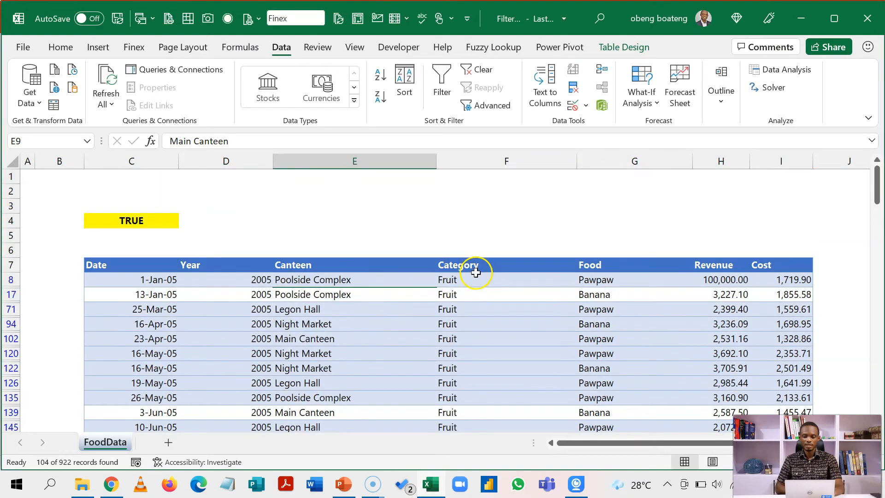
pyautogui.moveTo(717, 389)
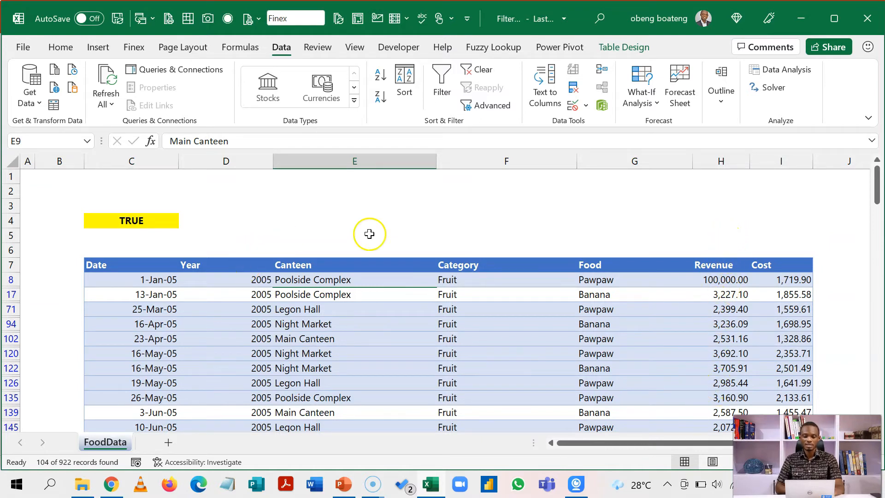
pyautogui.moveTo(467, 368)
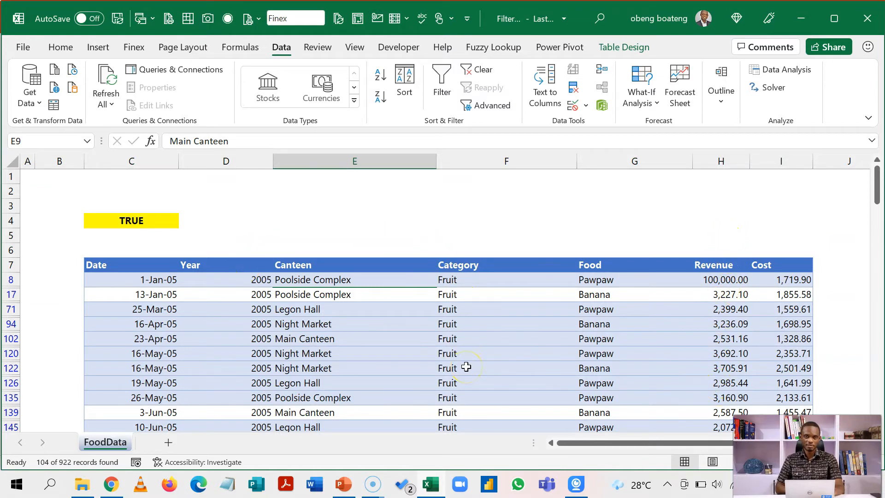
pyautogui.moveTo(460, 350)
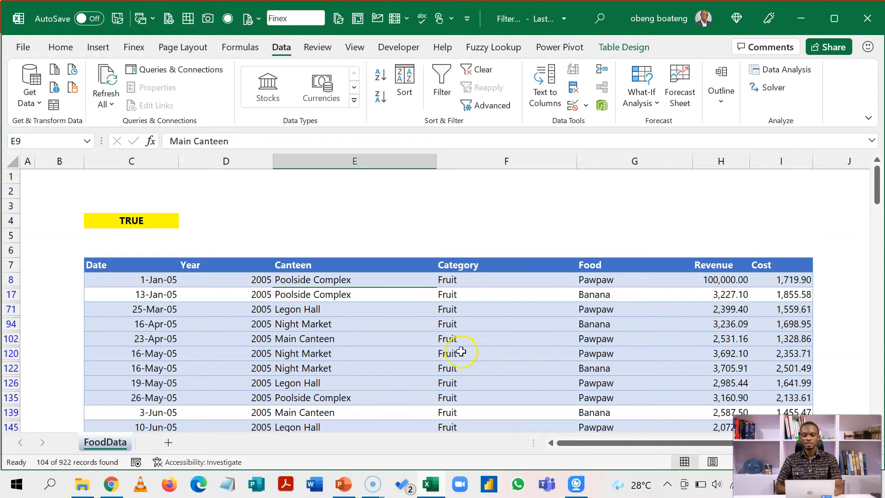
pyautogui.click(303, 324)
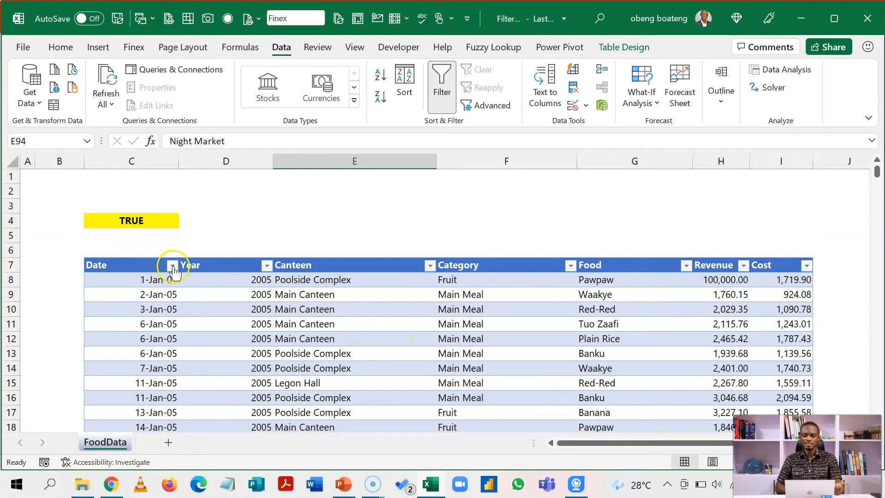
pyautogui.moveTo(219, 227)
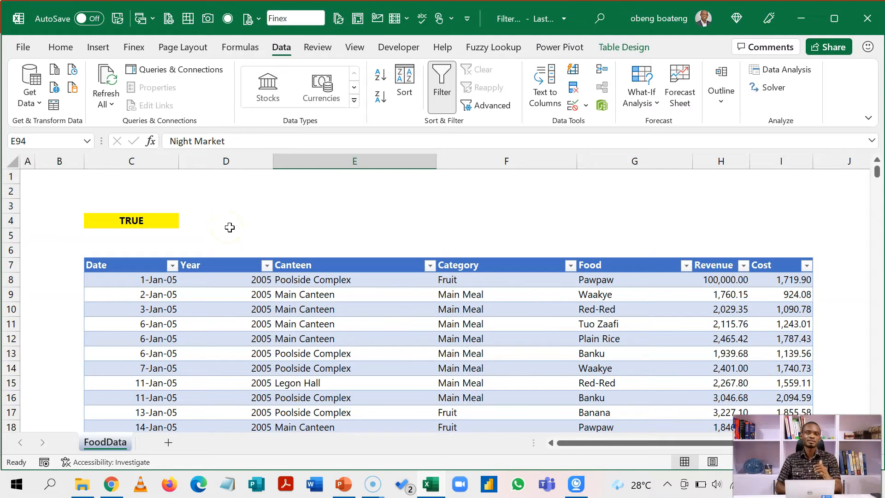
# Select C4 to review the AND criteria formula
pyautogui.click(131, 221)
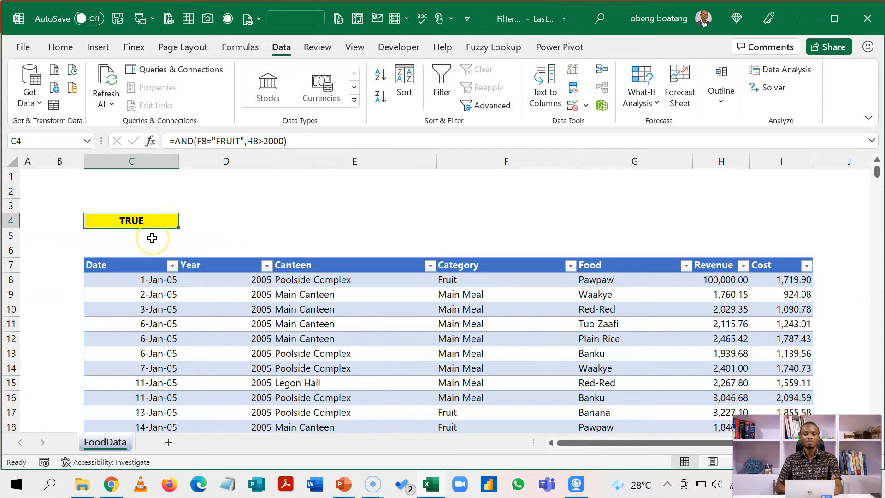
# Try =TEXT(WEEKDAY(C8),"dddd") in C5, which returns Saturday, then delete it
pyautogui.click(131, 235)
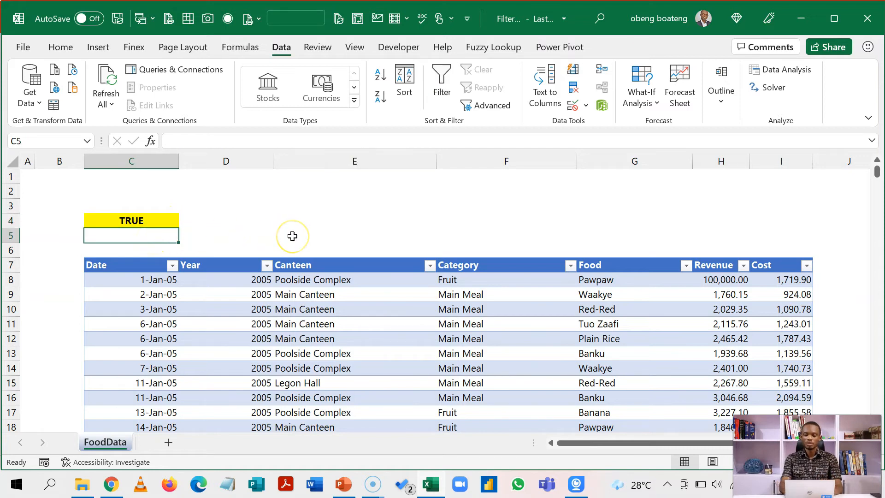
pyautogui.write('=WE')
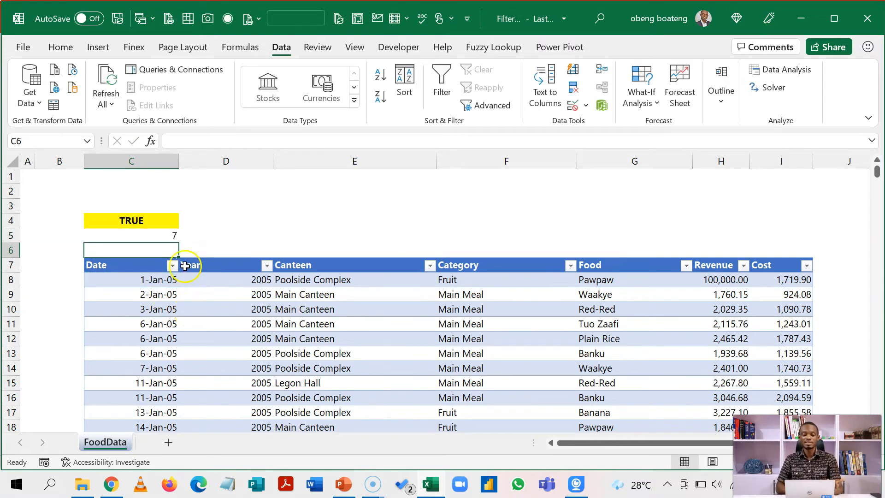
pyautogui.click(131, 235)
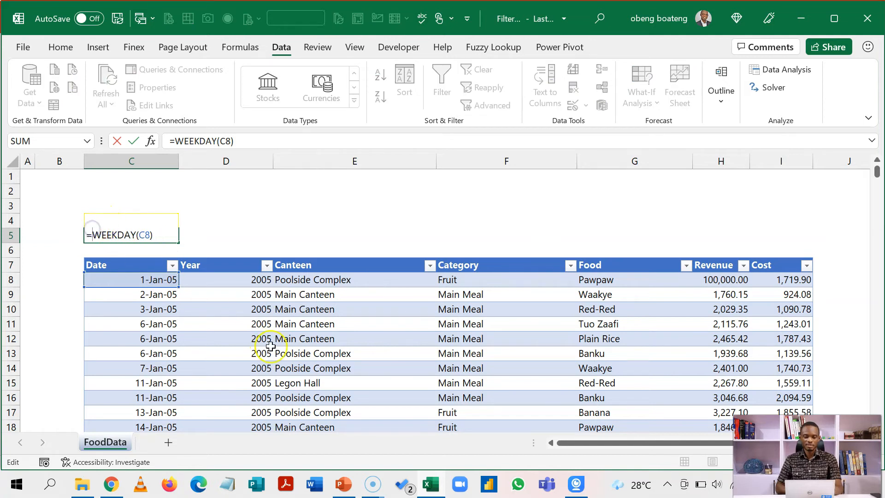
pyautogui.write('TEXT(')
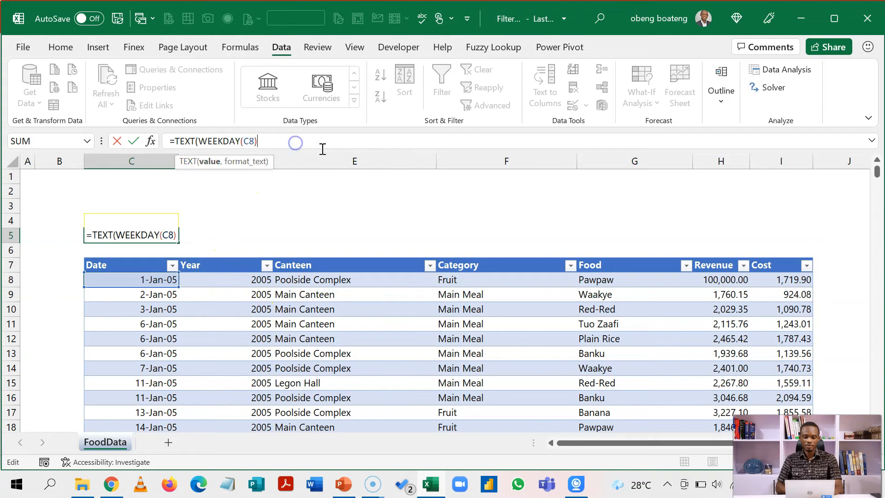
pyautogui.write(',"D')
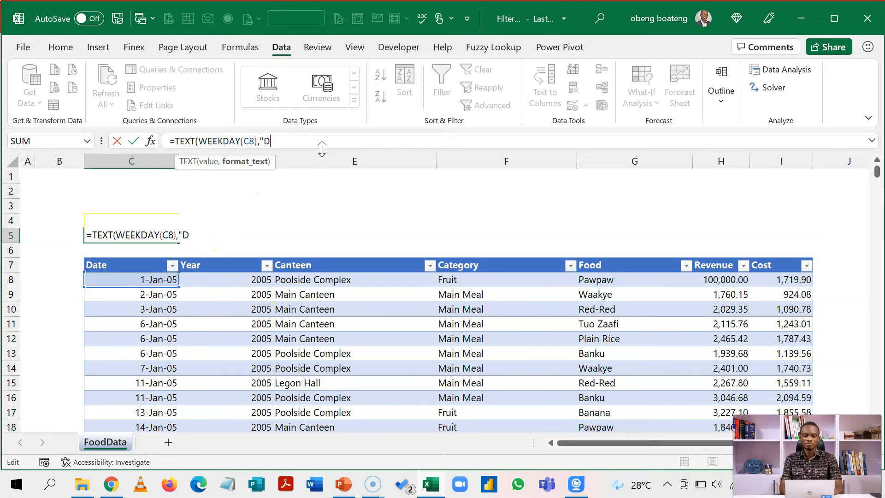
pyautogui.press('Backspace')
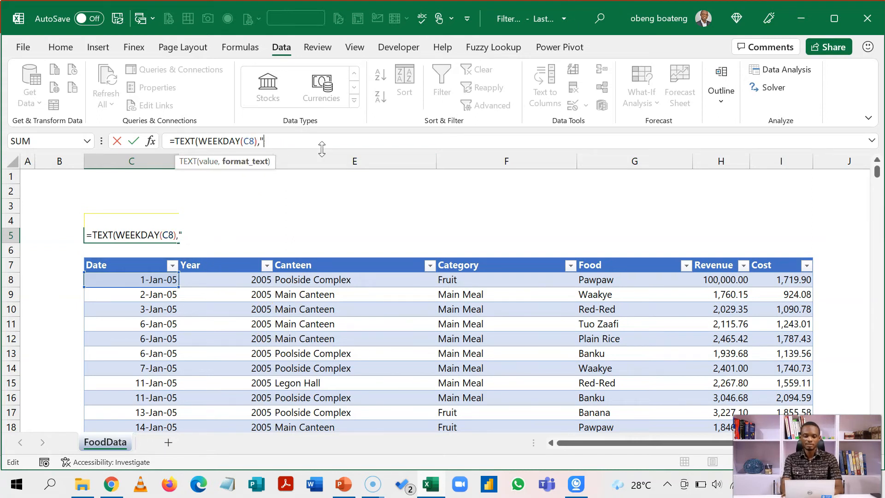
pyautogui.write('dddd")')
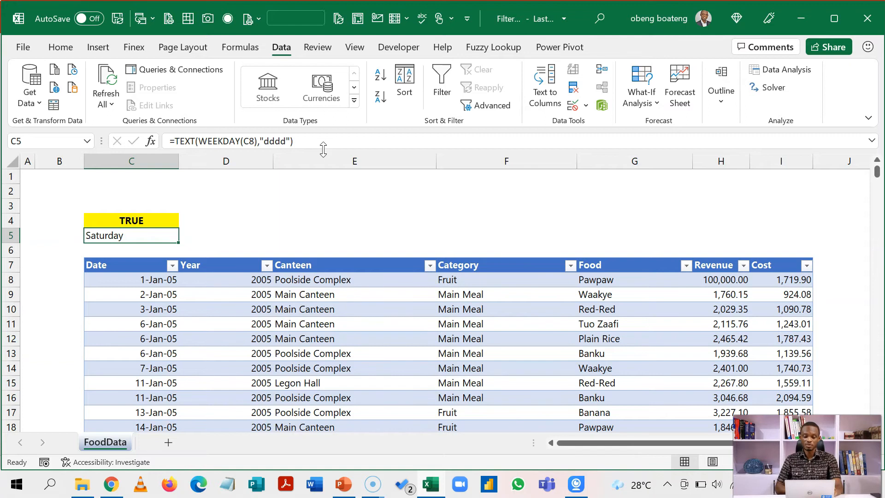
pyautogui.moveTo(324, 146)
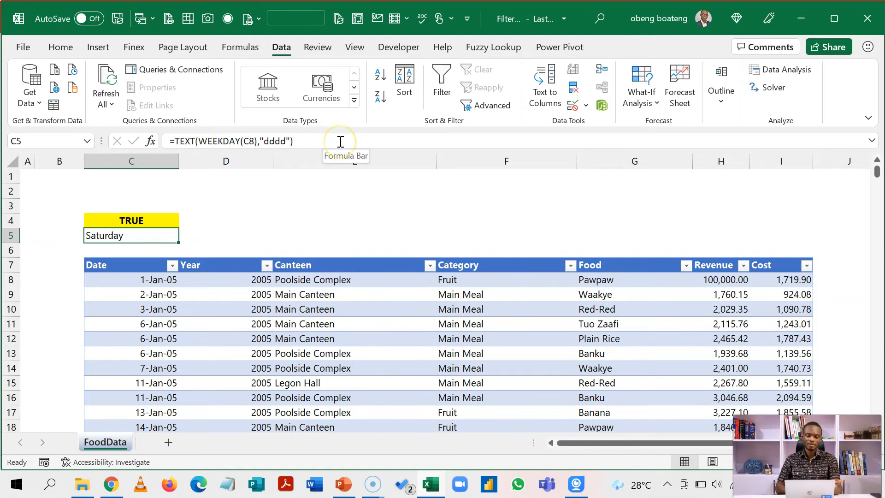
pyautogui.press('Delete')
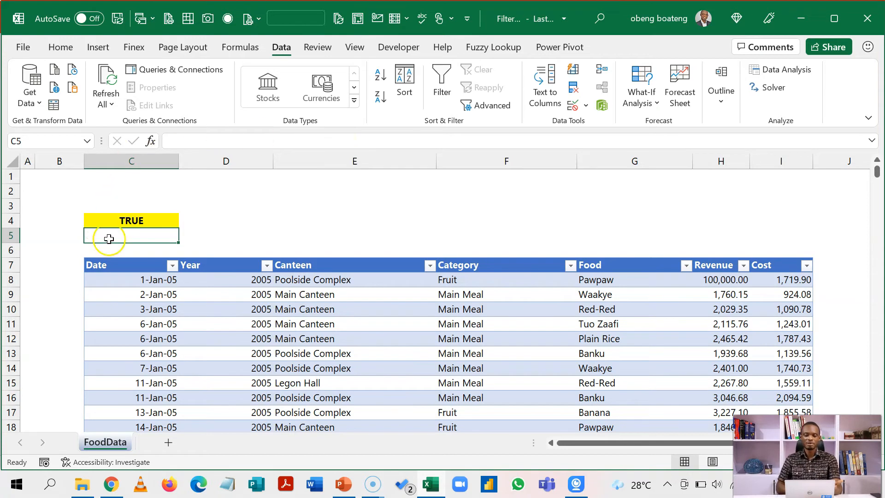
# Start the weekend test in C4 with =OR(WEEKDAY(C8)=7, using autocomplete and C8 references
pyautogui.click(132, 220)
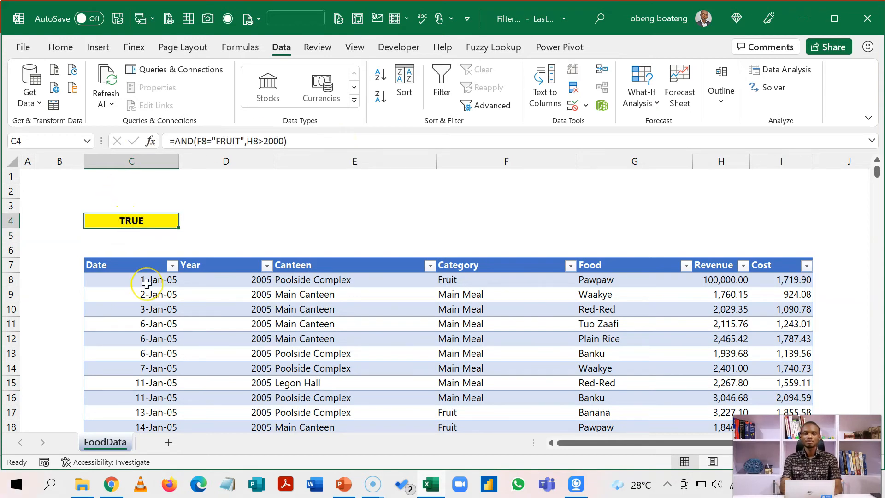
pyautogui.write('=o')
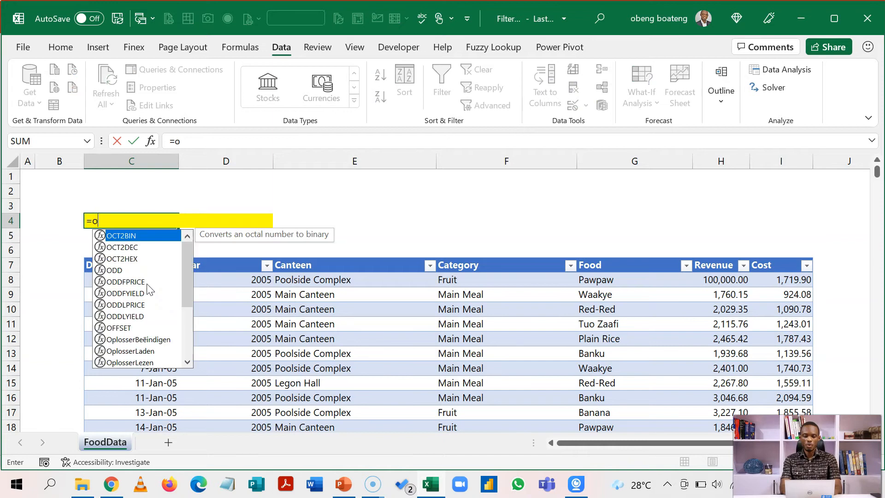
pyautogui.write('OR(')
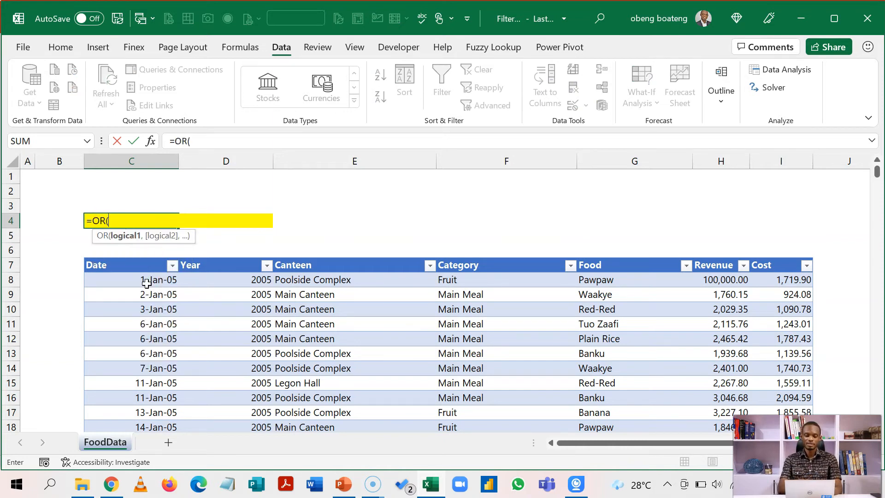
pyautogui.write('wee')
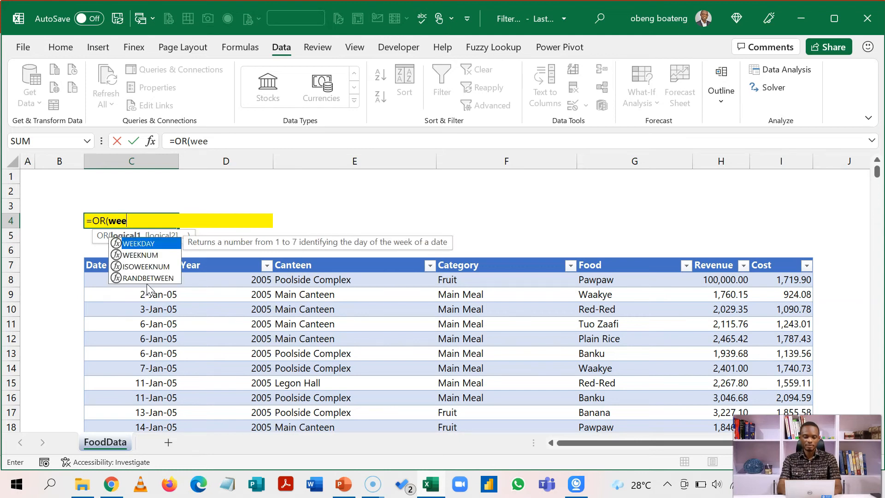
pyautogui.doubleClick(139, 243)
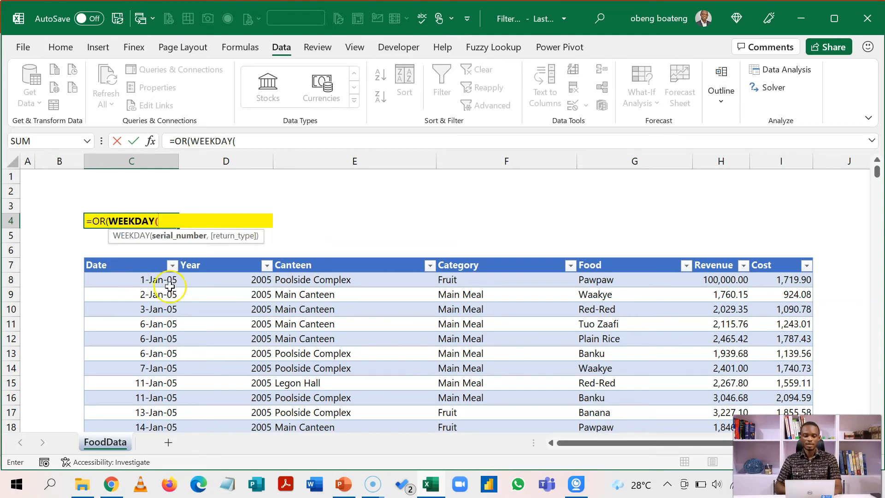
pyautogui.click(131, 279)
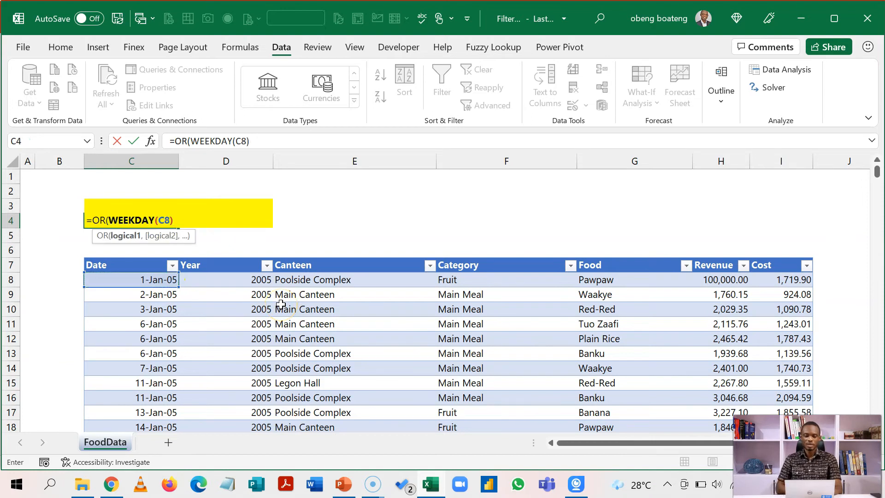
pyautogui.write('=')
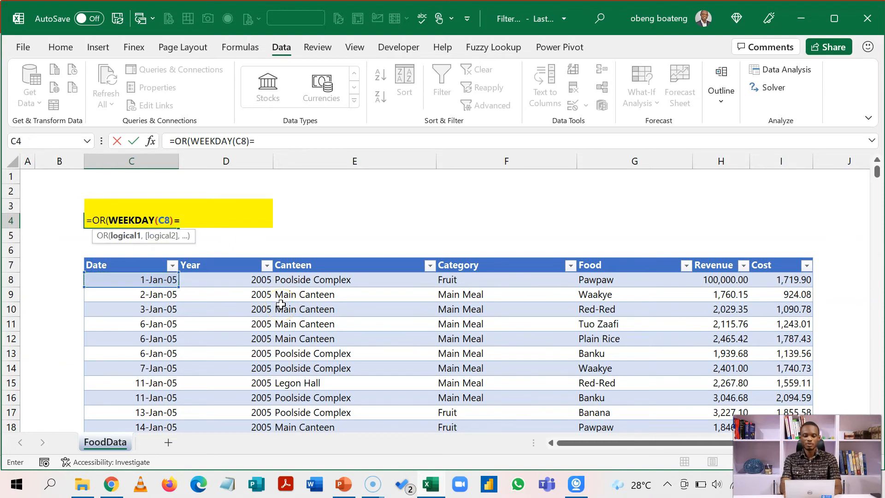
pyautogui.write('7')
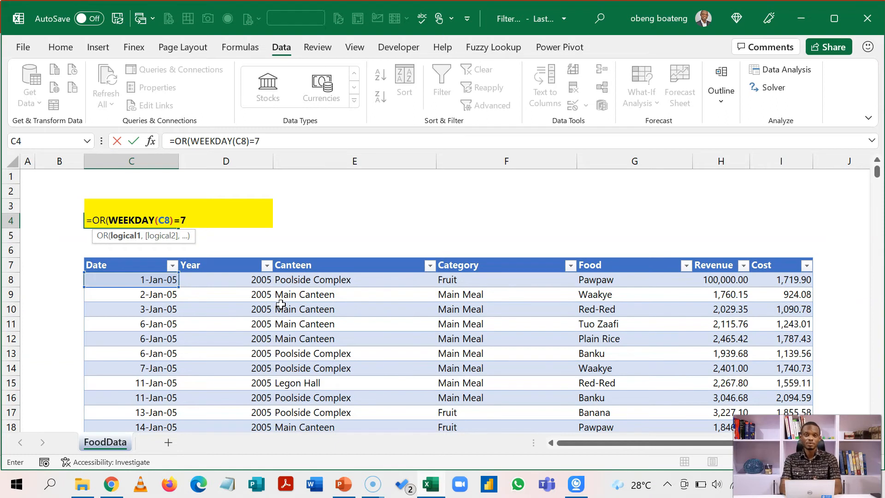
pyautogui.write(',')
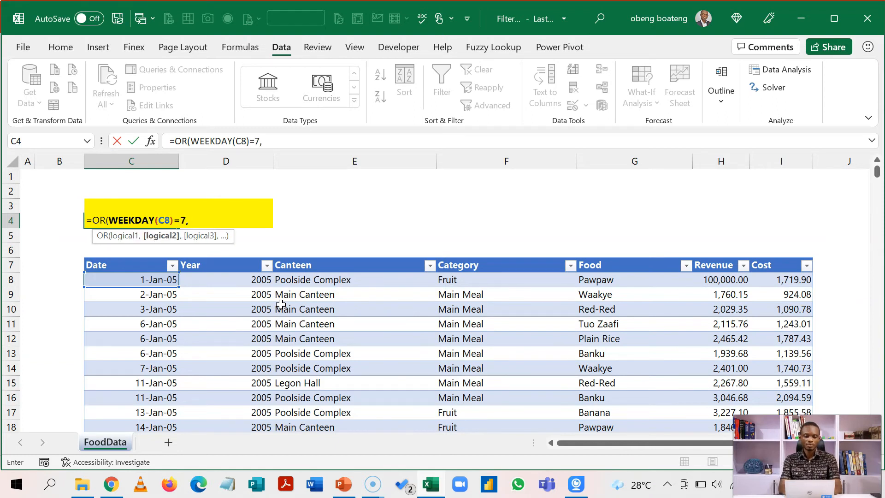
# Complete it as =OR(WEEKDAY(C8)=7,WEEKDAY(C8)=1), confirm TRUE, and select a table cell
pyautogui.write('we')
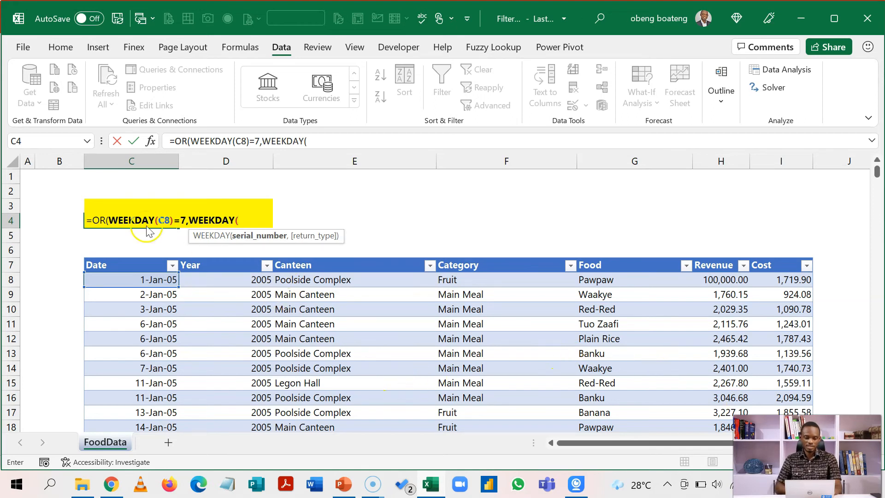
pyautogui.click(131, 279)
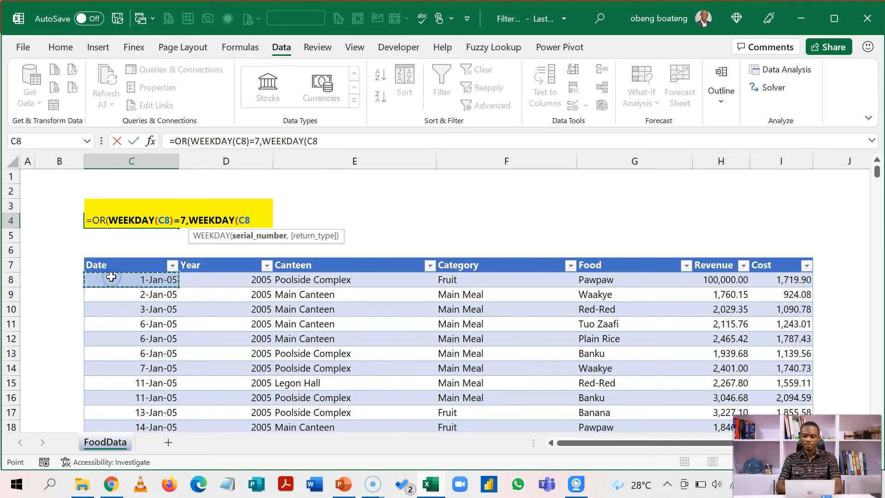
pyautogui.write(')=1')
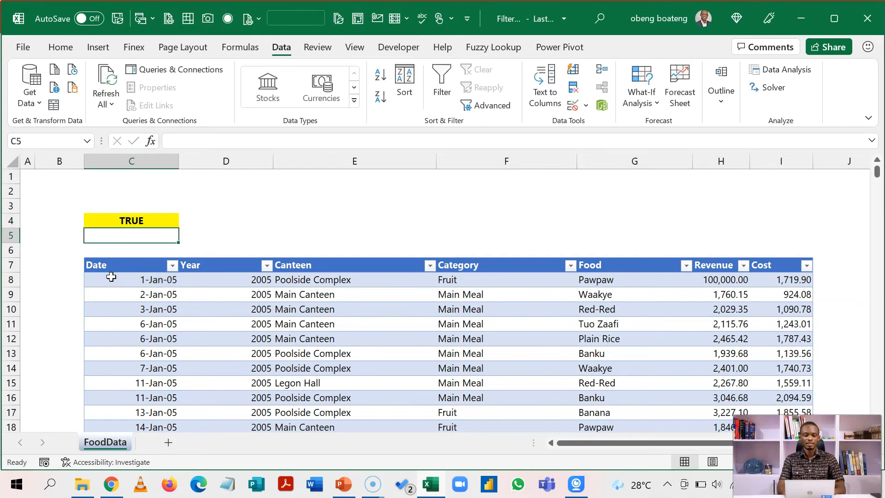
pyautogui.click(131, 220)
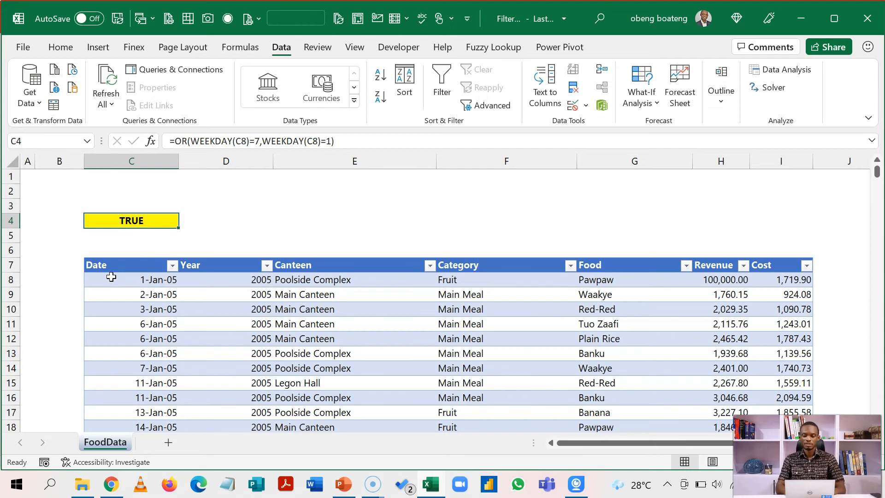
pyautogui.click(131, 309)
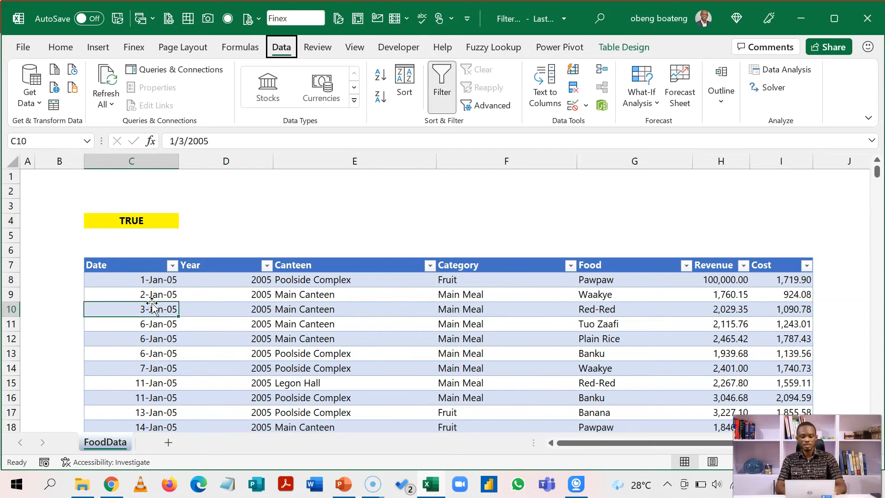
# Apply the in-place Advanced Filter with the weekend criteria, leaving 238 of 922 records
pyautogui.click(492, 105)
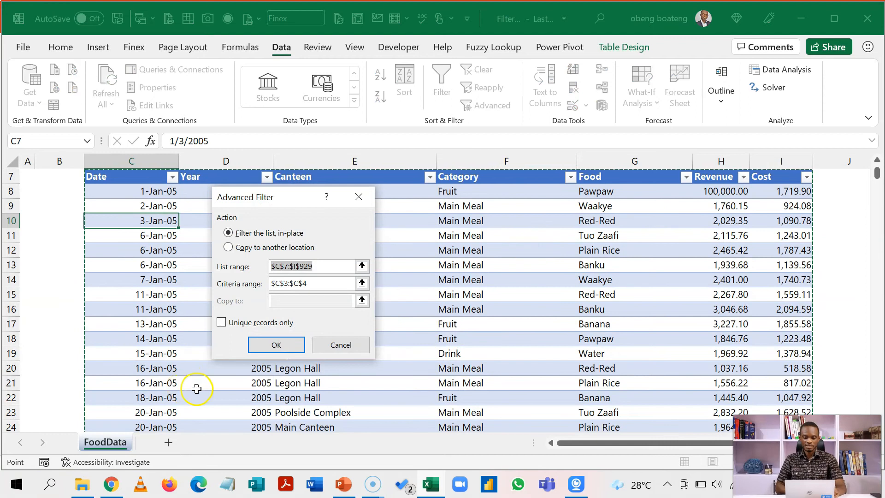
pyautogui.click(276, 345)
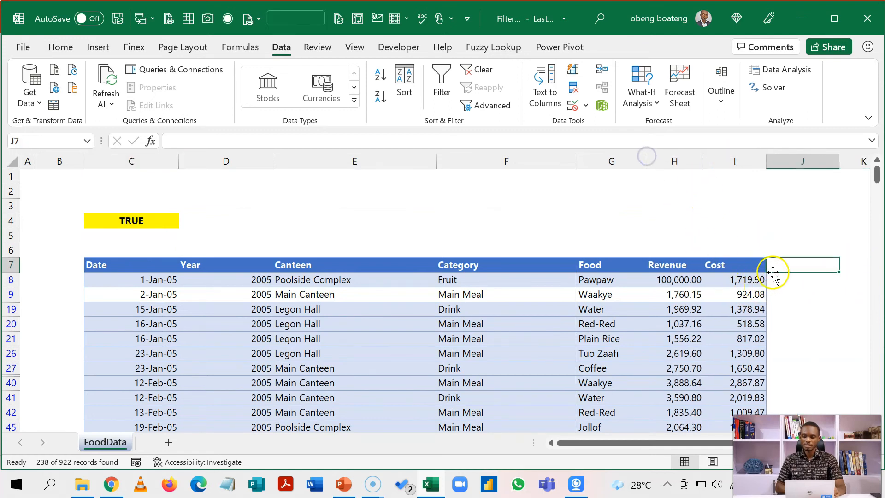
pyautogui.write('Day of week')
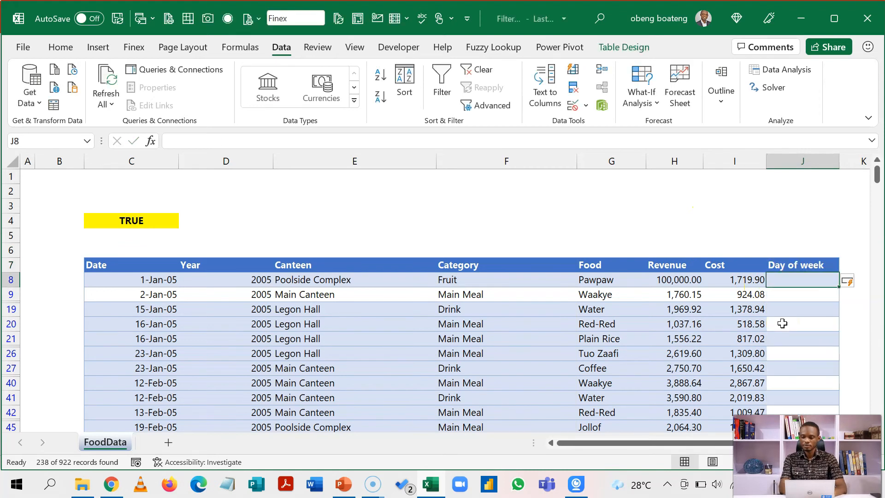
pyautogui.write('=tex')
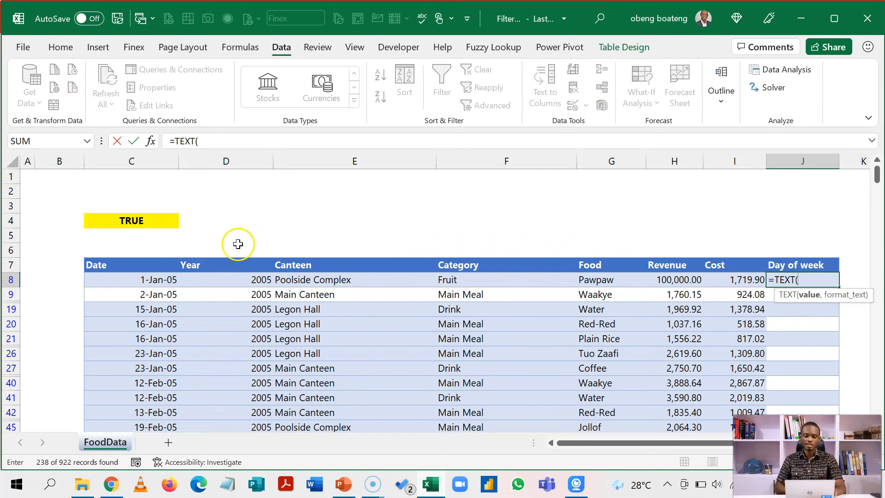
pyautogui.click(158, 279)
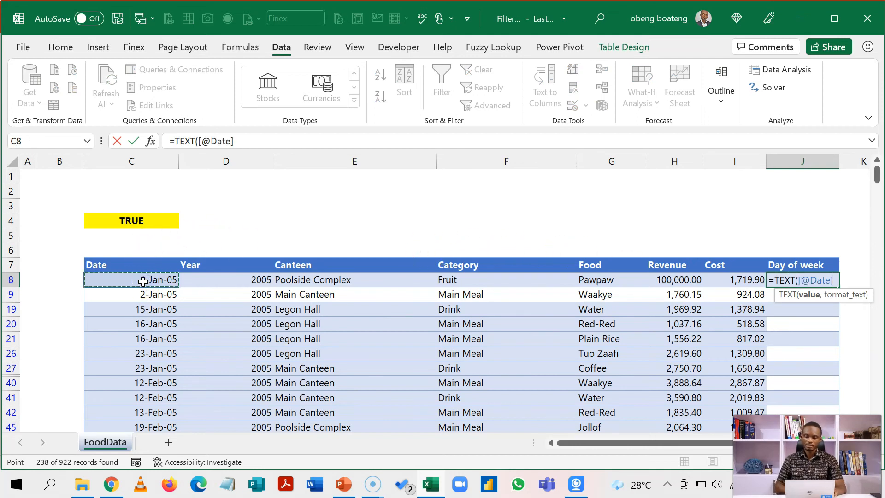
pyautogui.write(',')
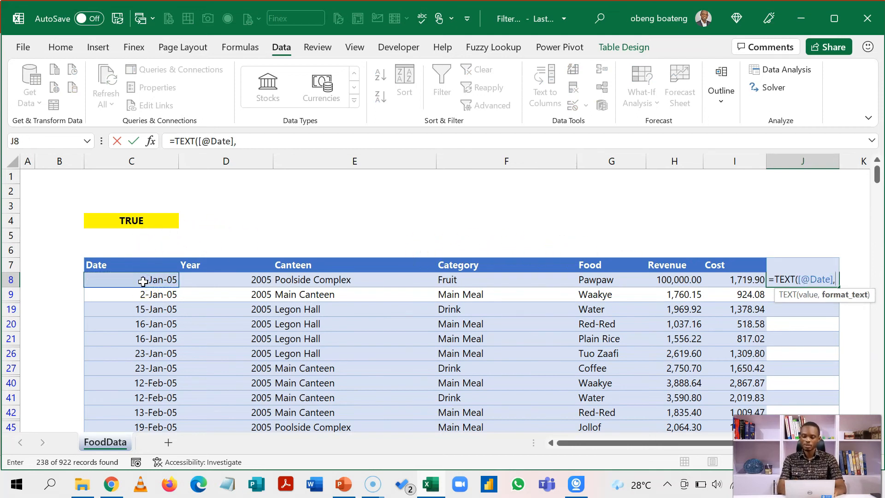
pyautogui.write('"d')
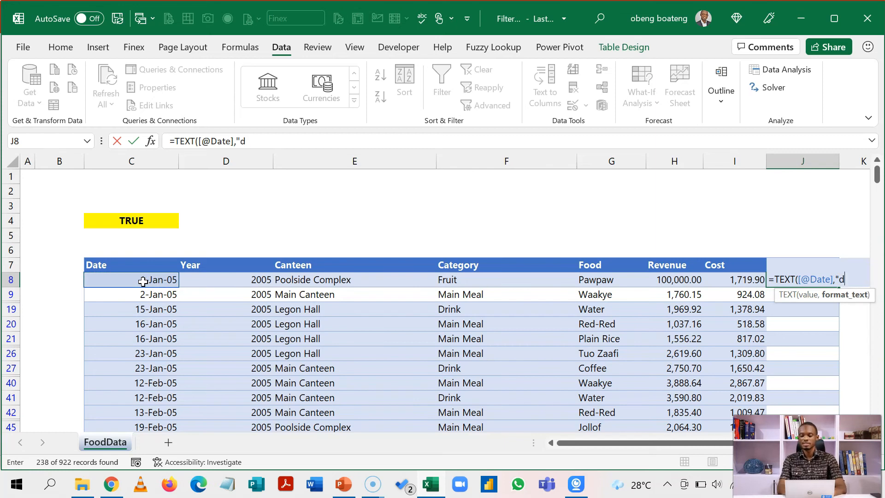
pyautogui.write('ddd")')
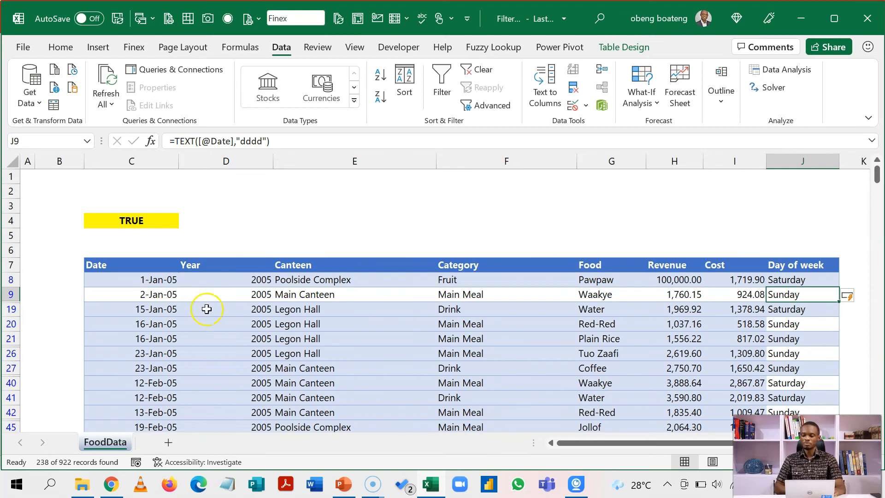
pyautogui.moveTo(522, 281)
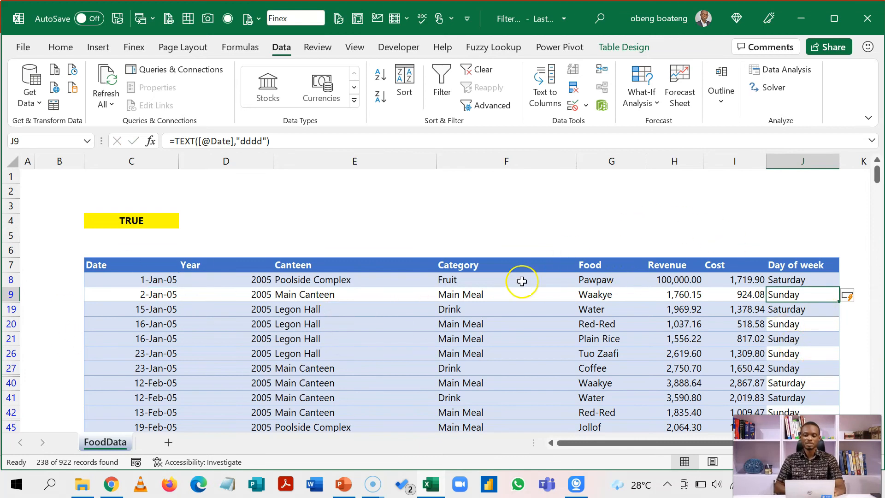
pyautogui.moveTo(121, 346)
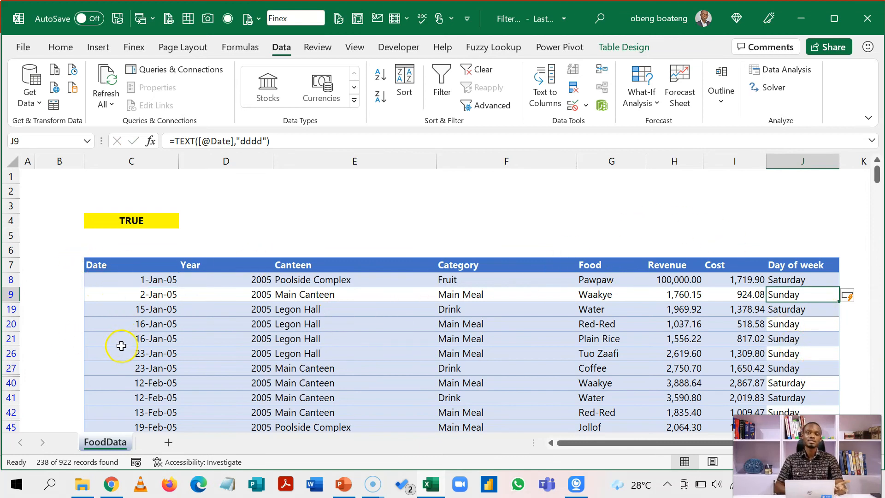